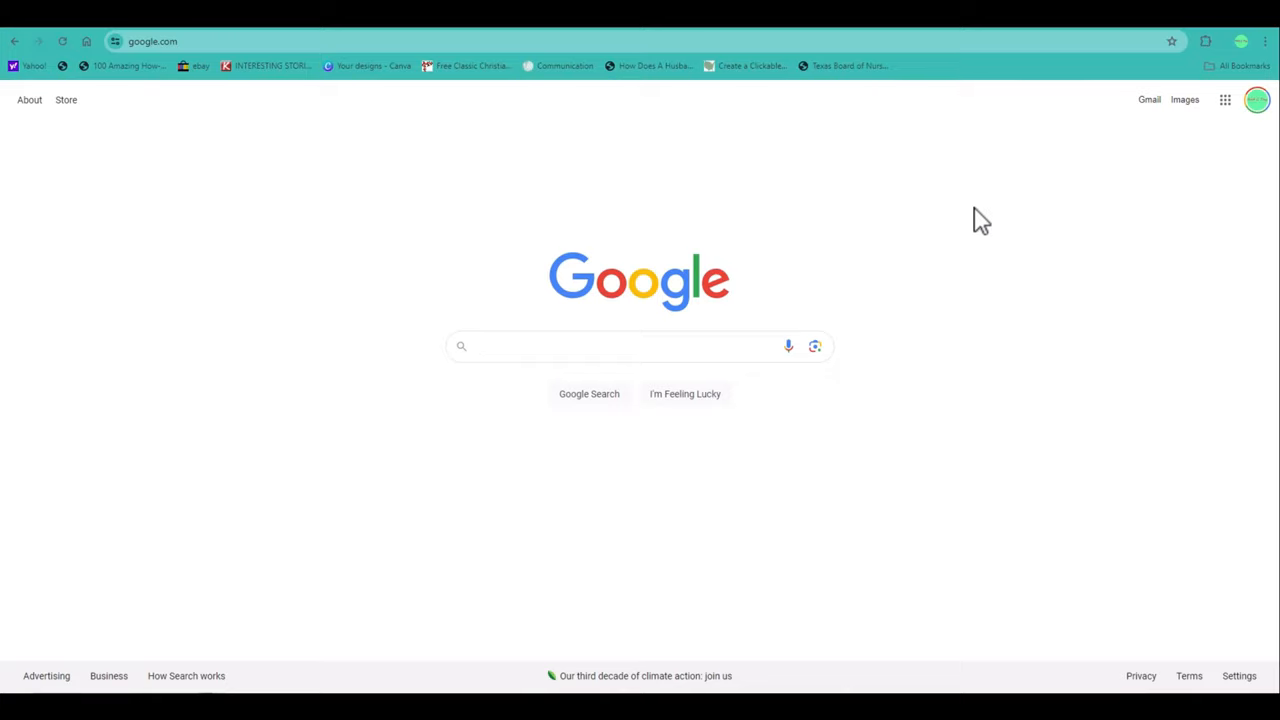
Step: Enter 'walmart trucking' in the Google search box without submitting it
click(639, 345)
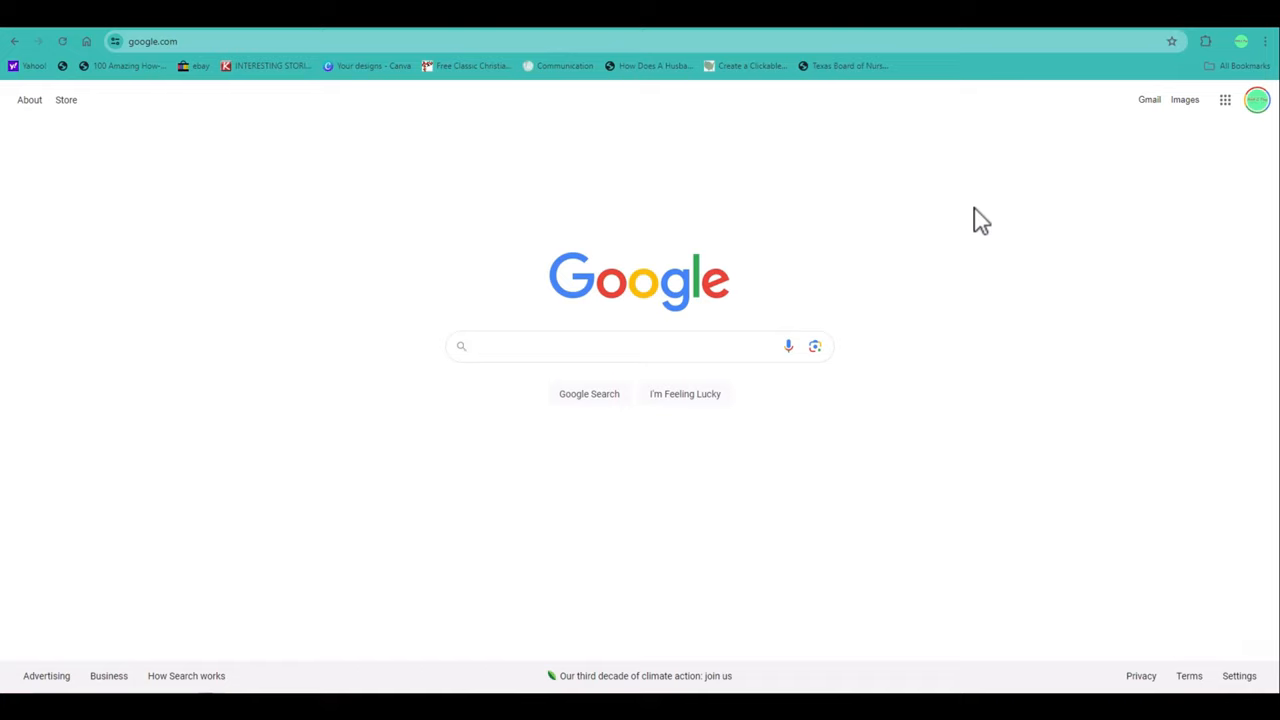
text(walmart trucking)
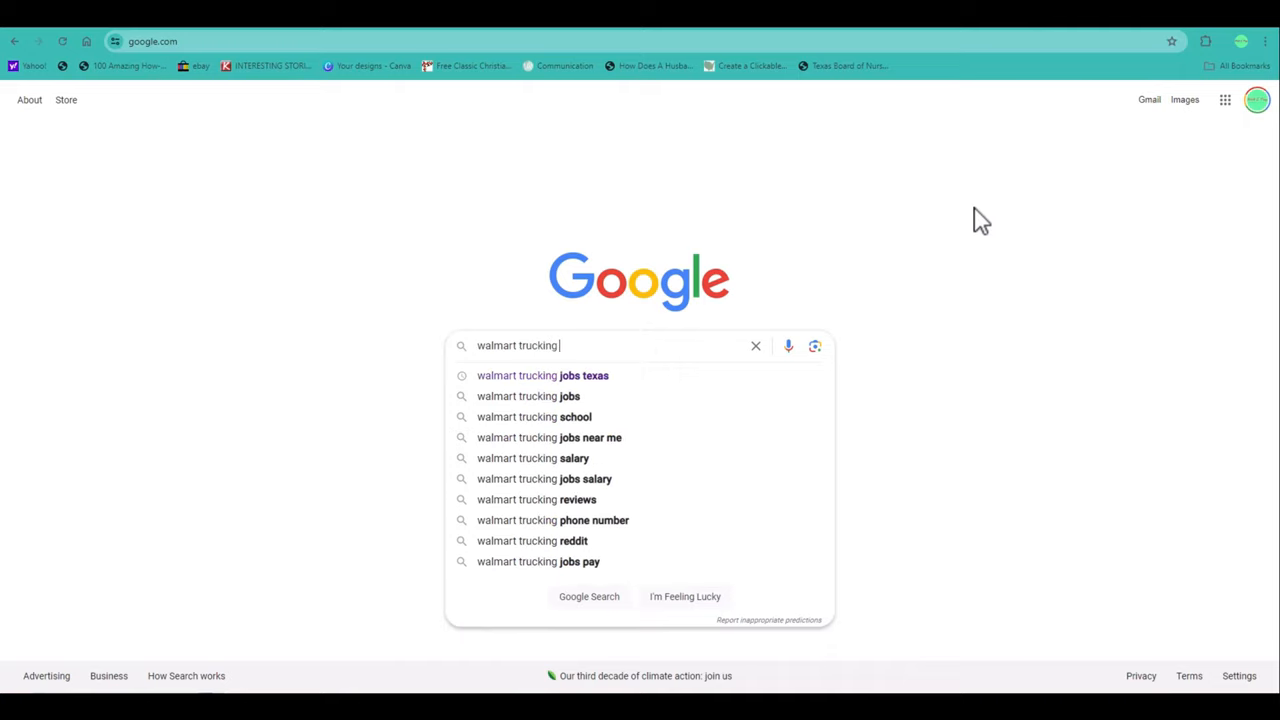
Step: Search 'walmart trucking jobs' and open the 'Truck Driving Jobs | Walmart Careers' result
click(528, 396)
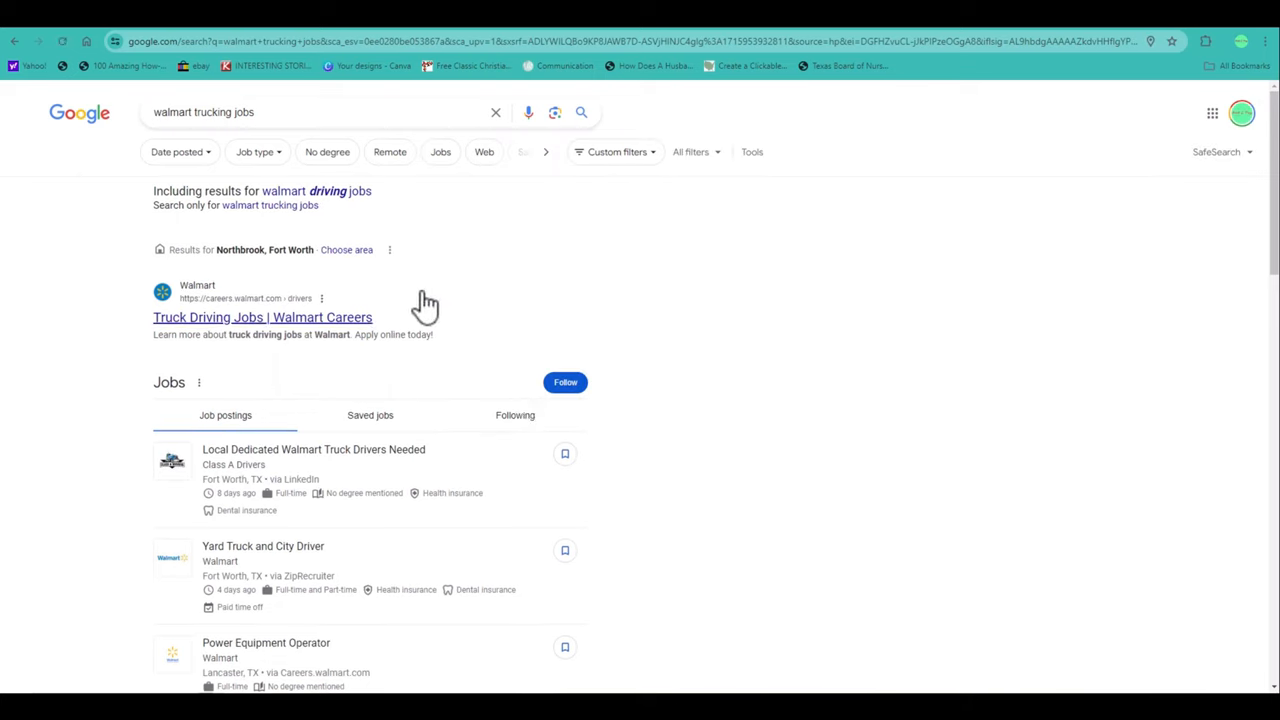
mouse_move(450, 330)
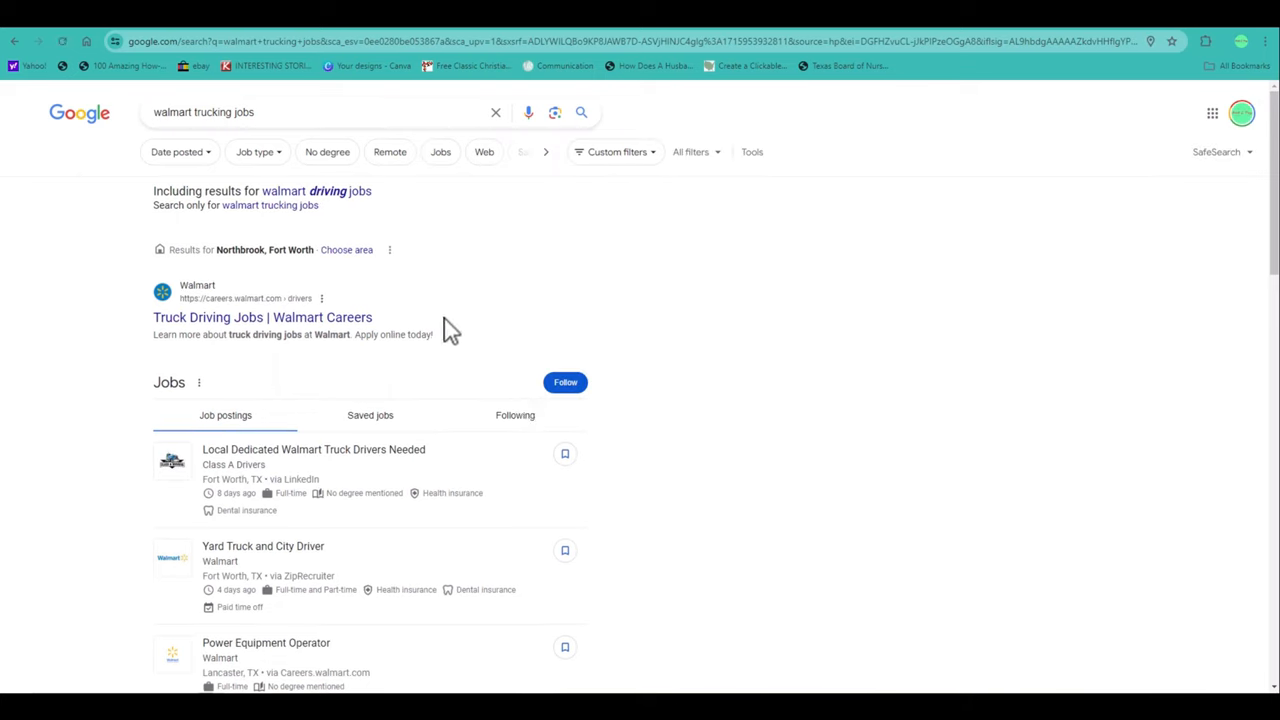
mouse_move(135, 343)
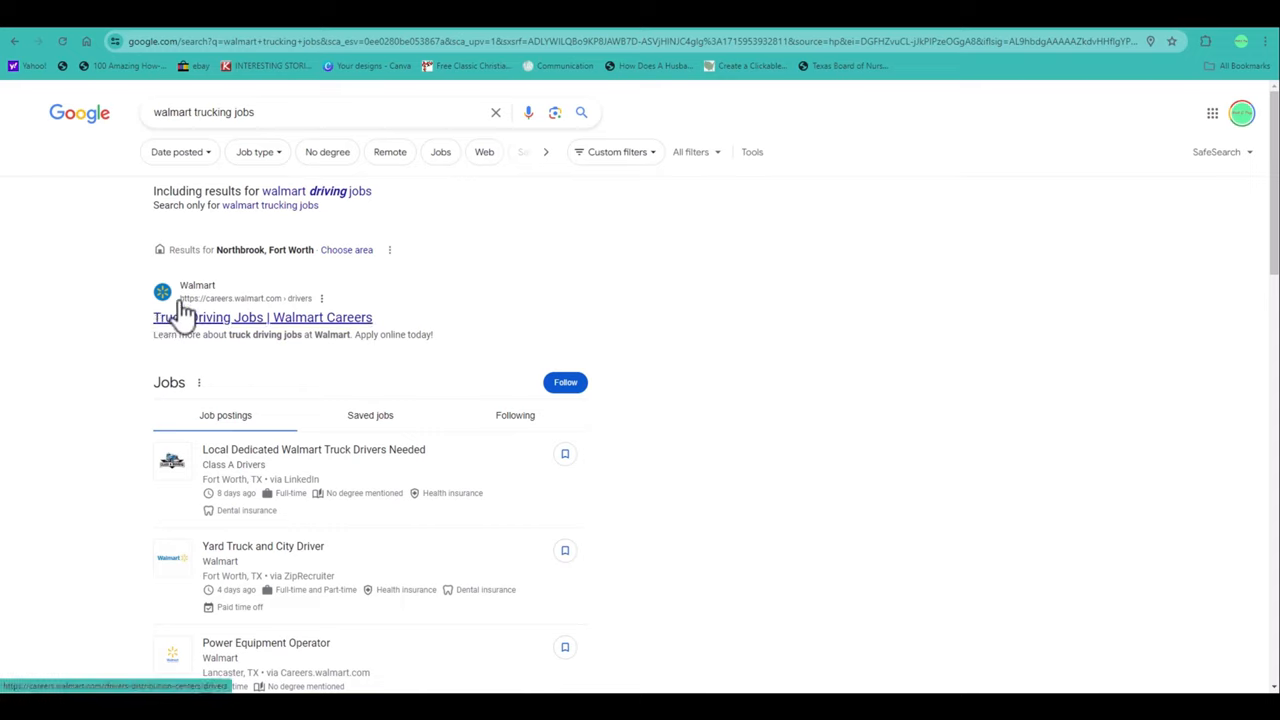
mouse_move(220, 317)
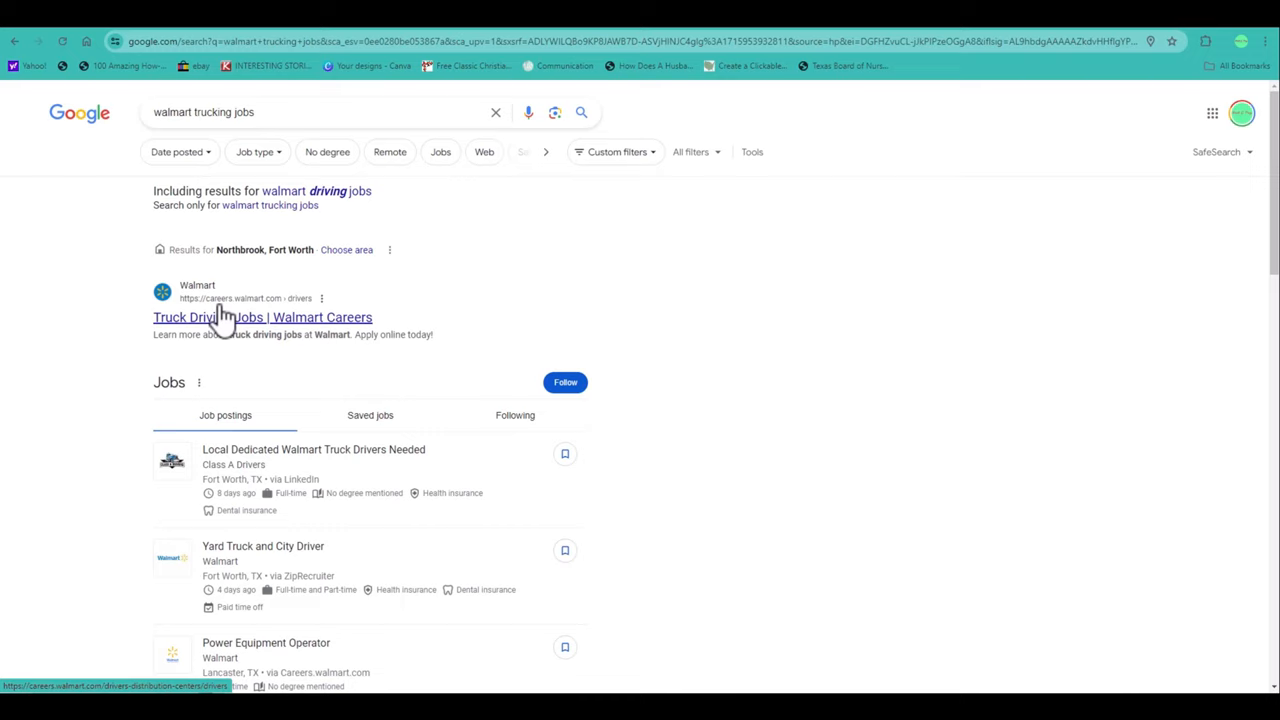
mouse_move(258, 318)
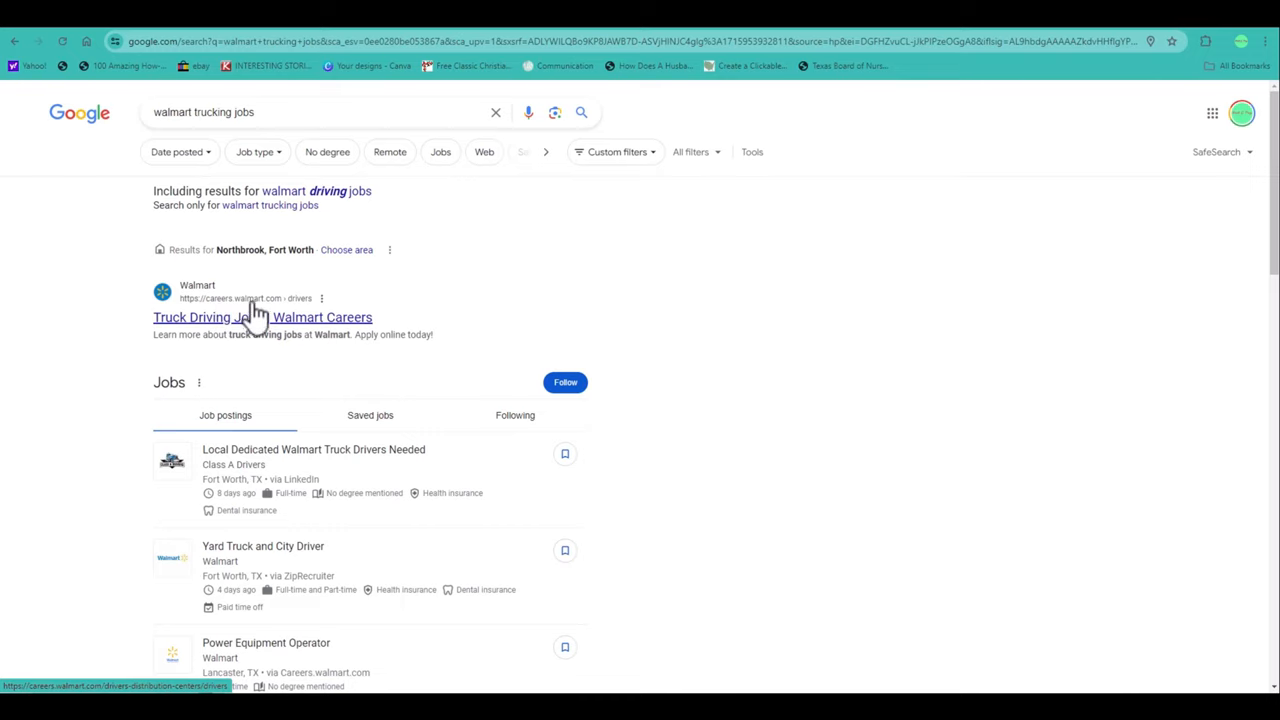
click(262, 317)
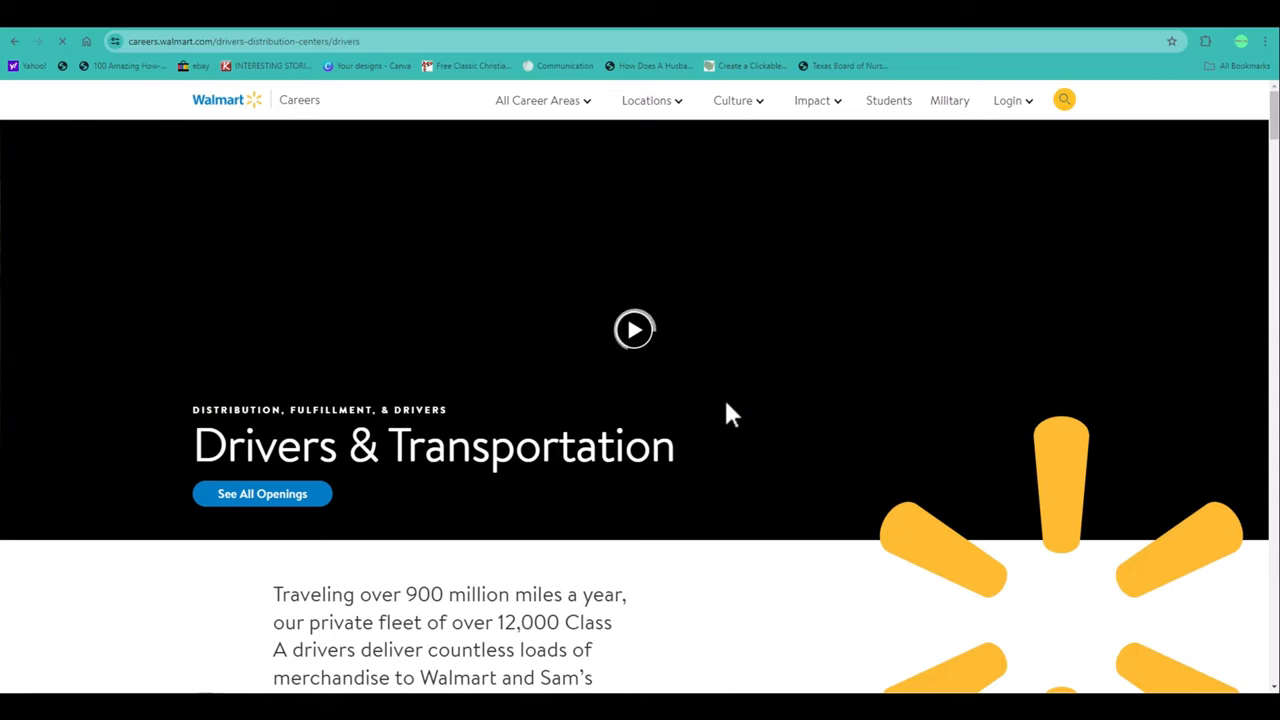
click(634, 329)
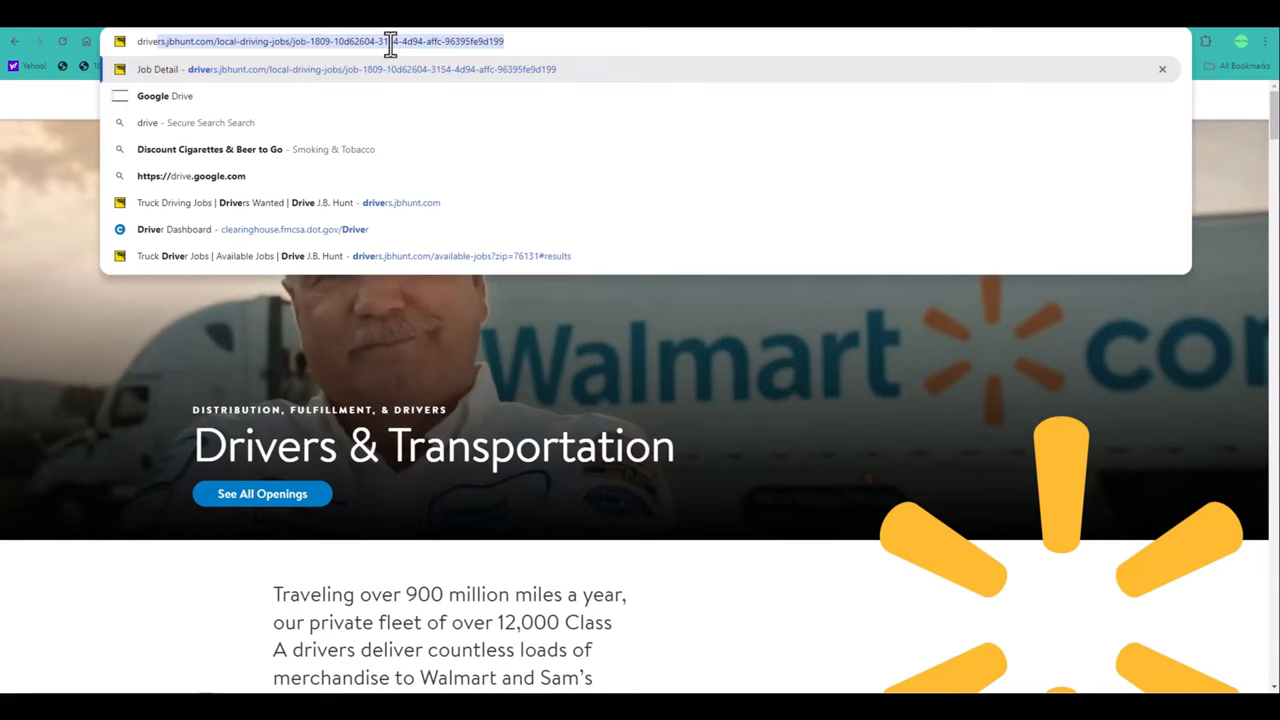
text(drive4wa)
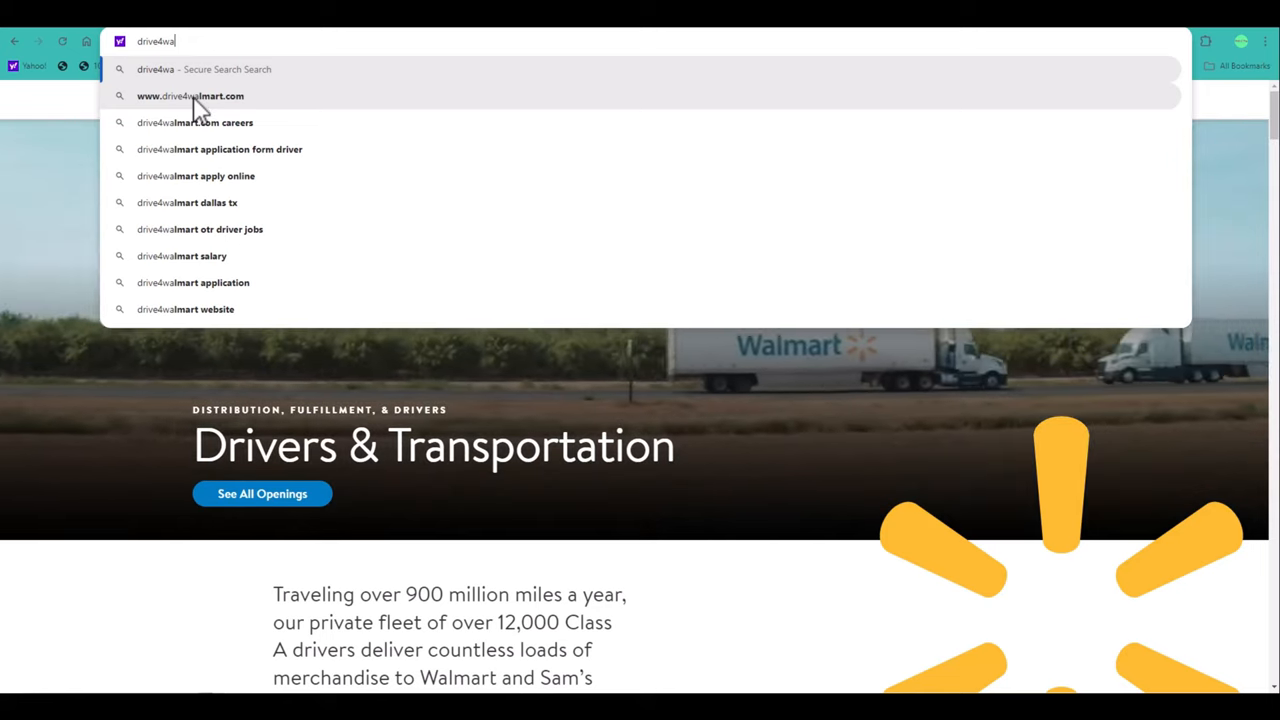
click(190, 95)
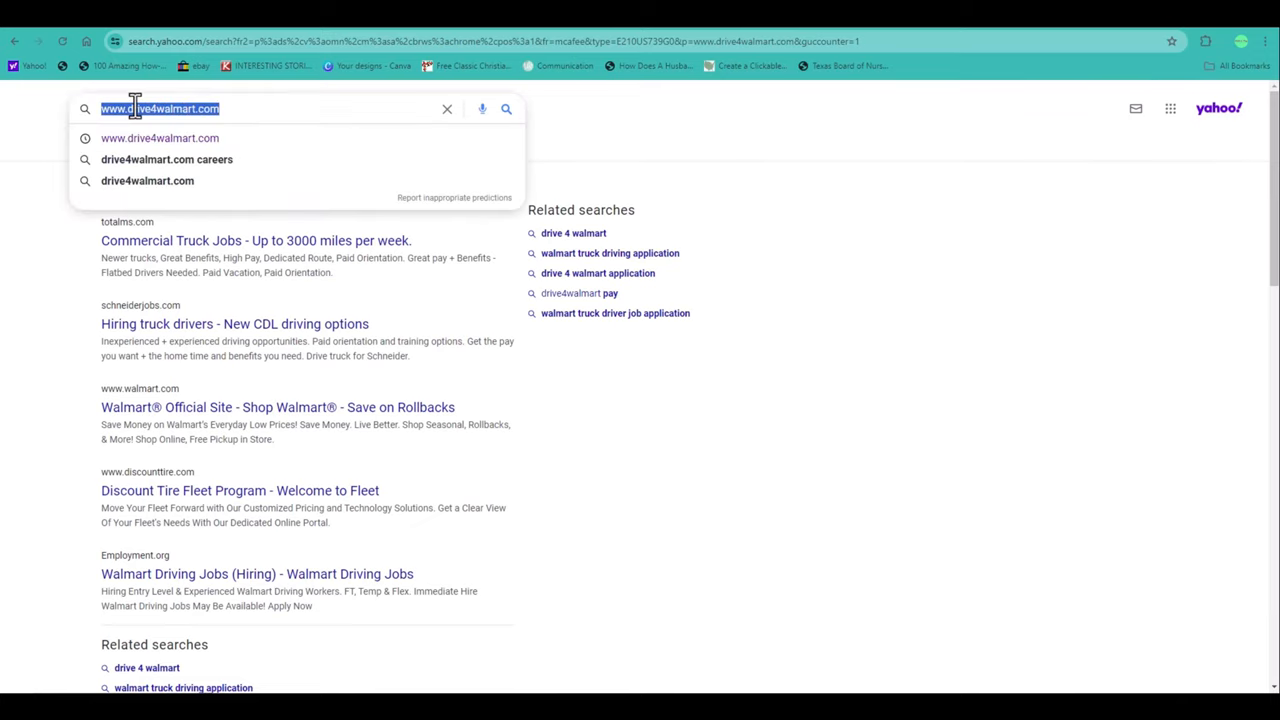
right_click(135, 108)
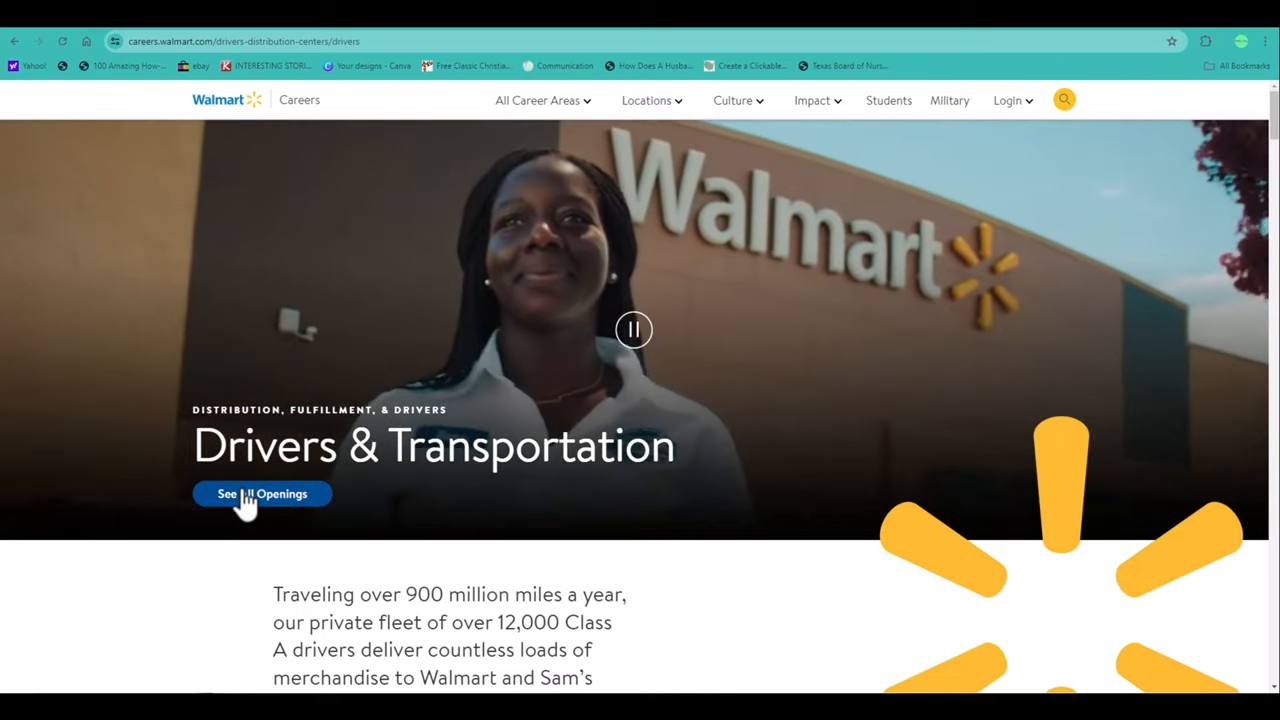
Step: Show all 90 Drivers & Transportation openings and scroll through the results
click(262, 494)
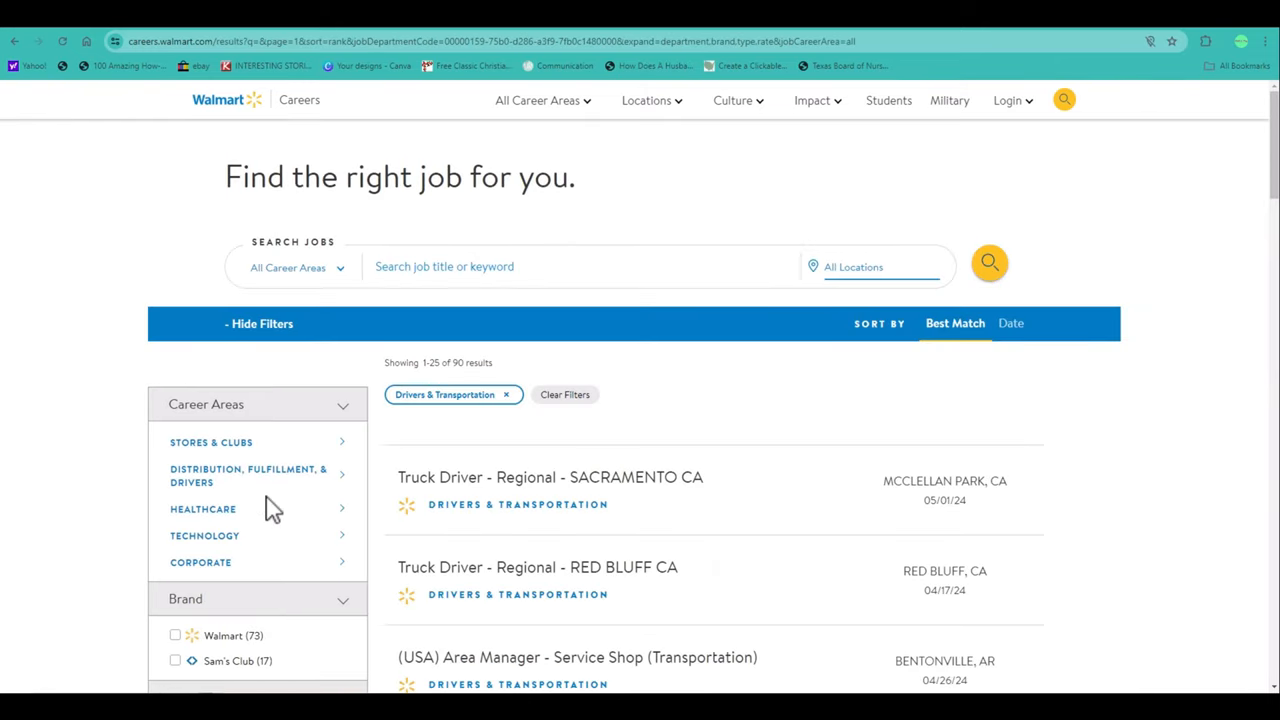
scroll(down, 3)
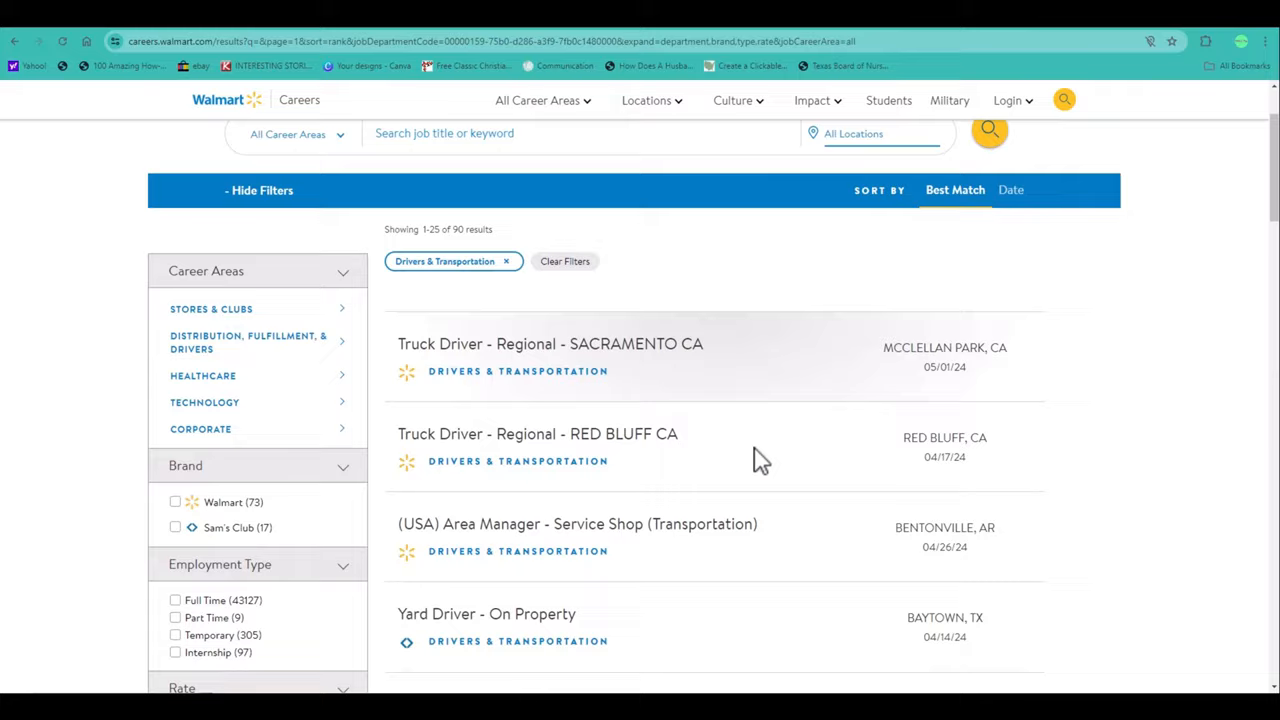
scroll(down, 3)
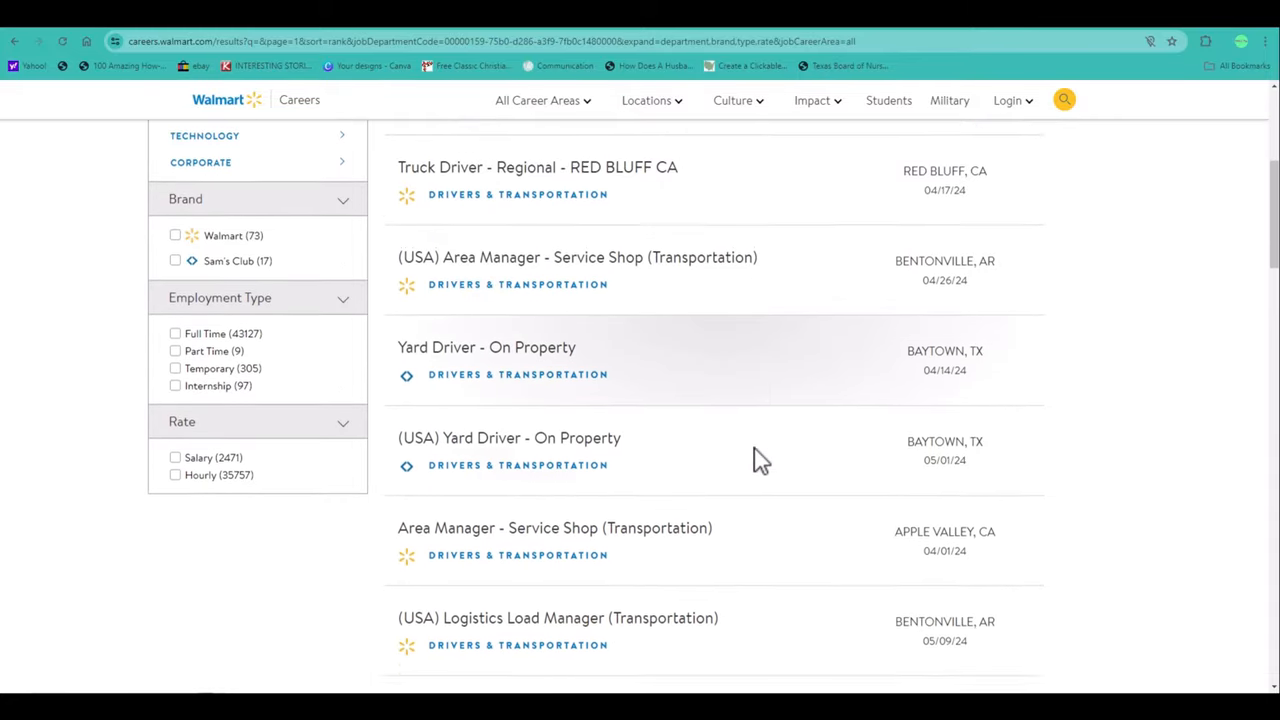
scroll(down, 3)
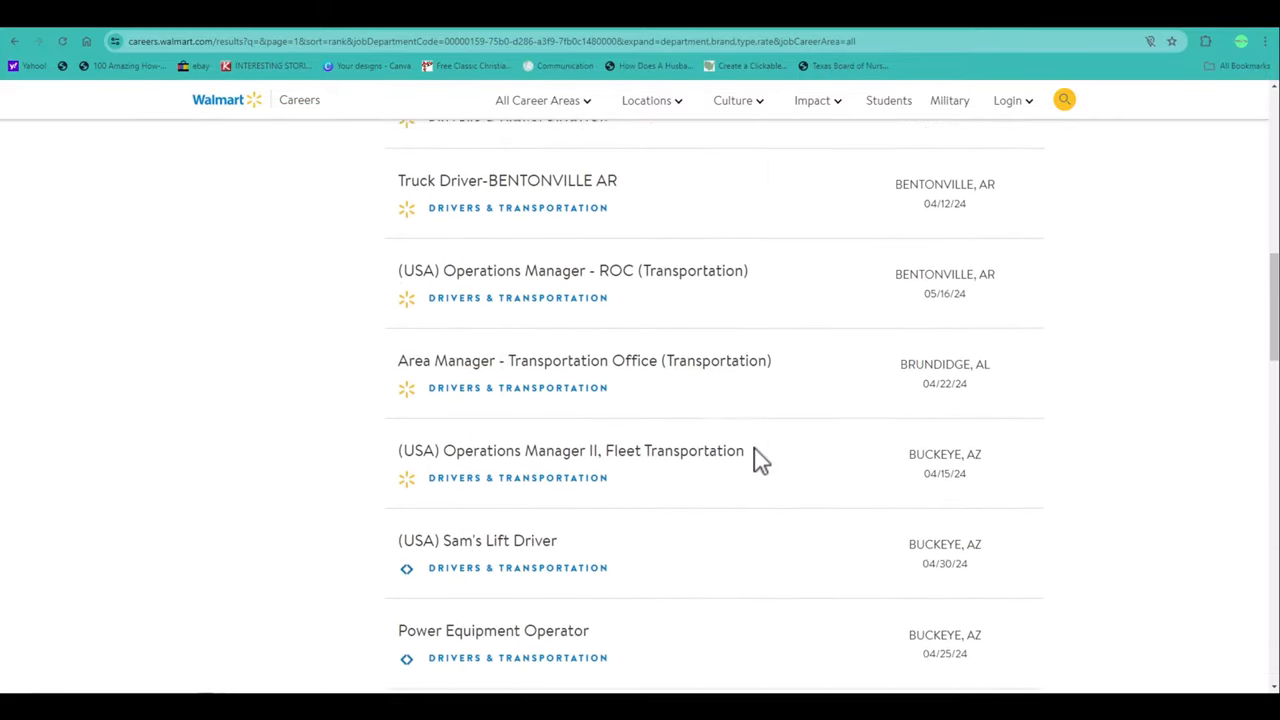
scroll(down, 3)
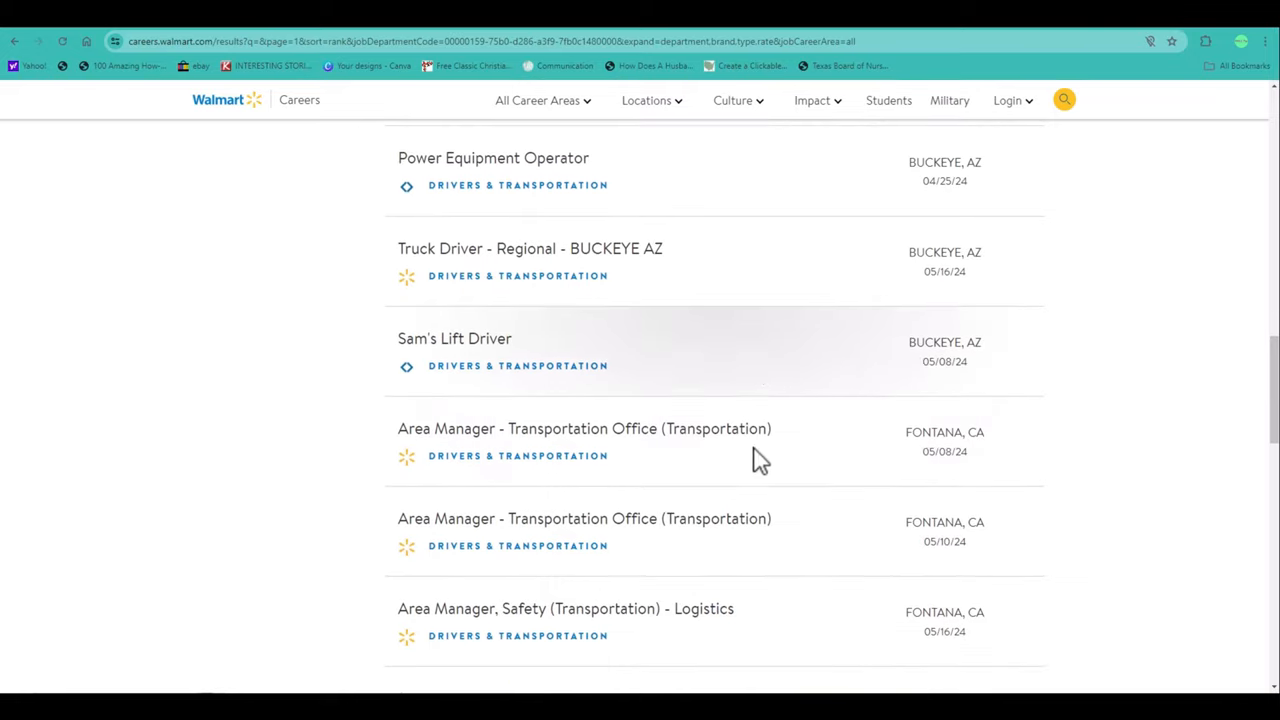
scroll(down, 3)
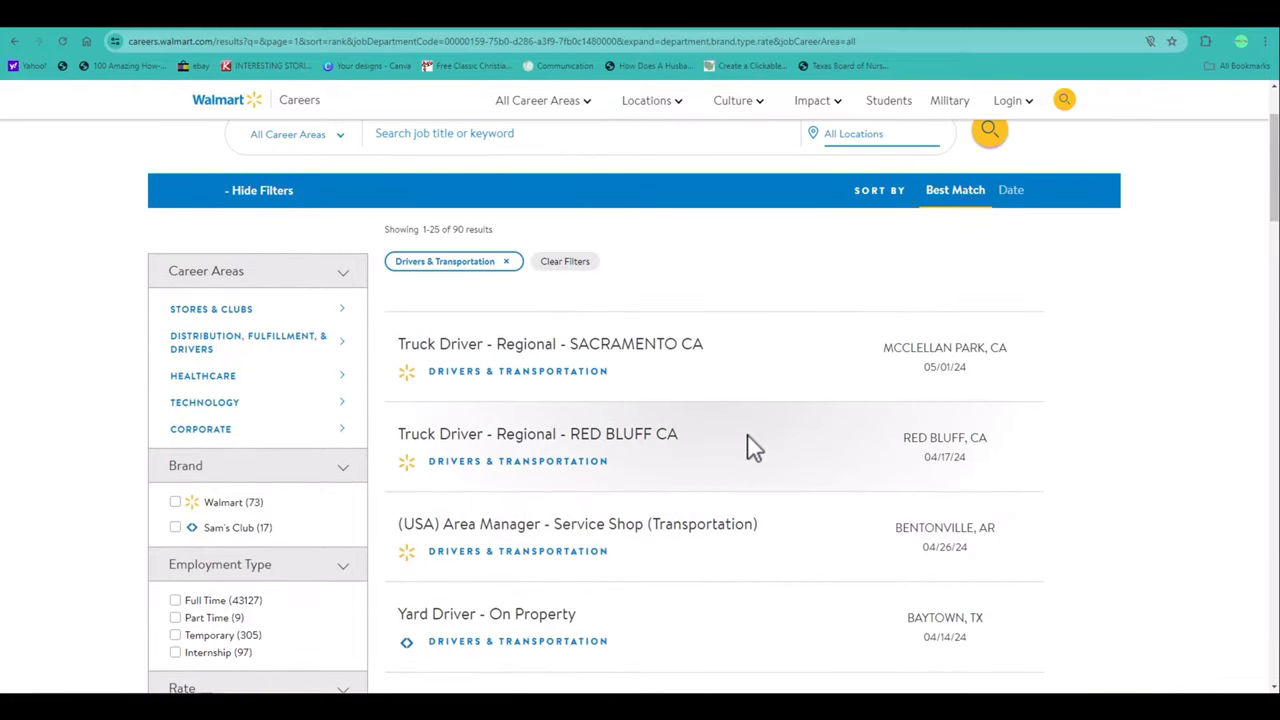
mouse_move(527, 395)
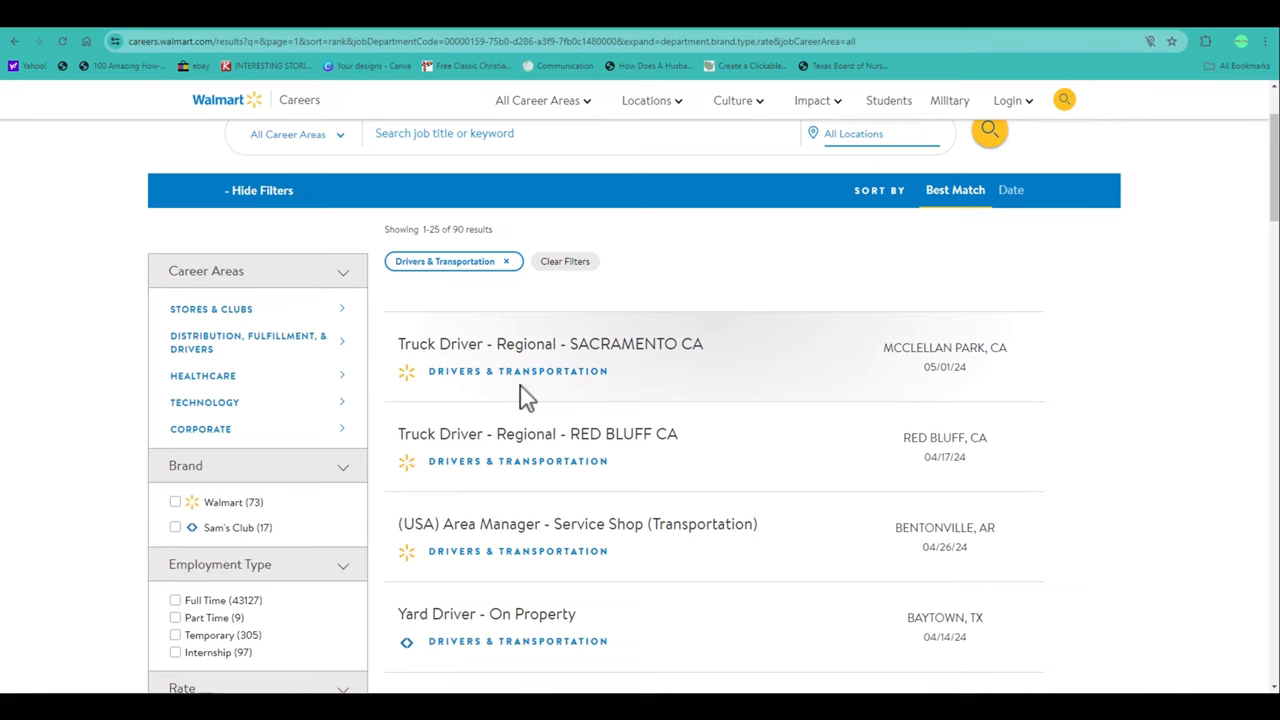
scroll(down, 3)
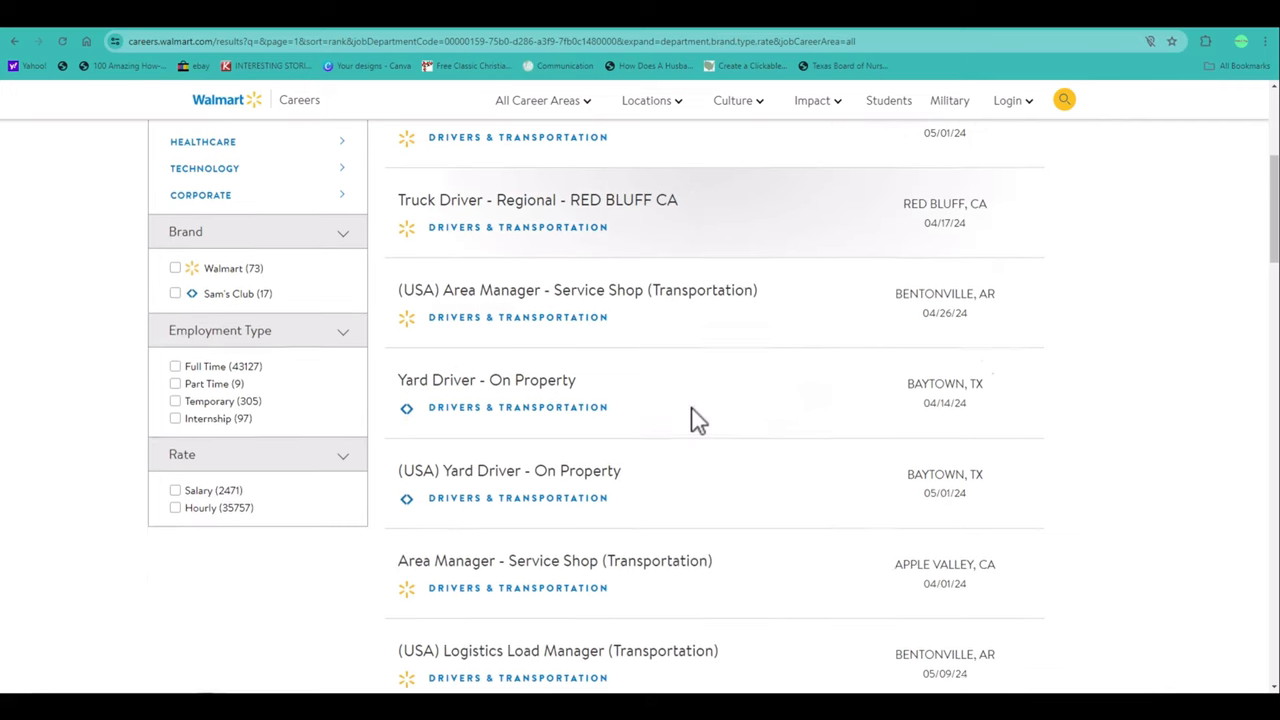
scroll(down, 3)
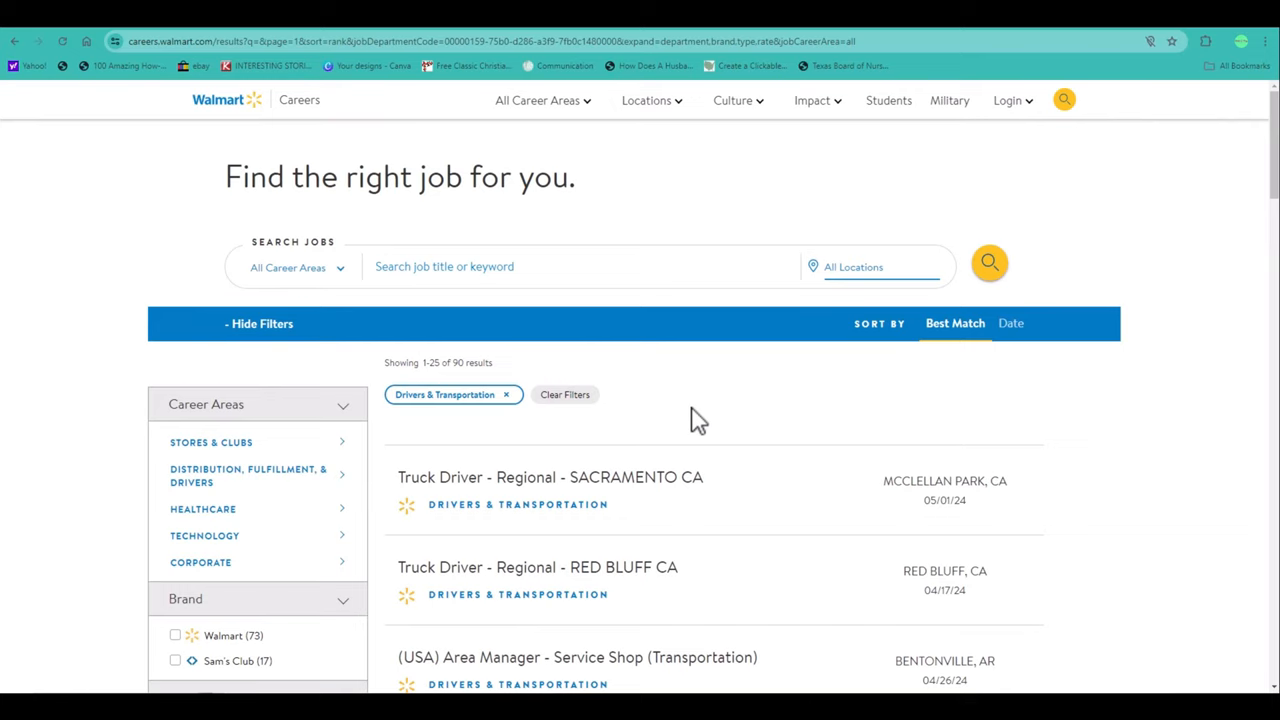
mouse_move(515, 573)
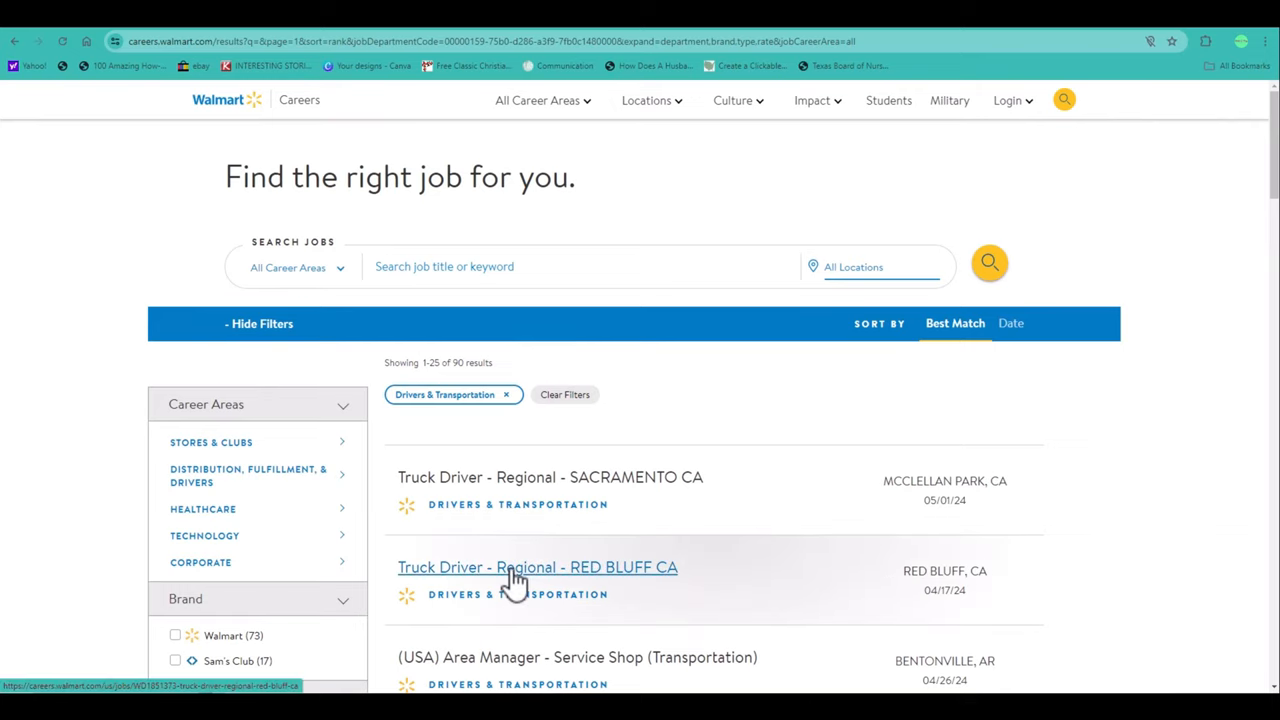
click(537, 567)
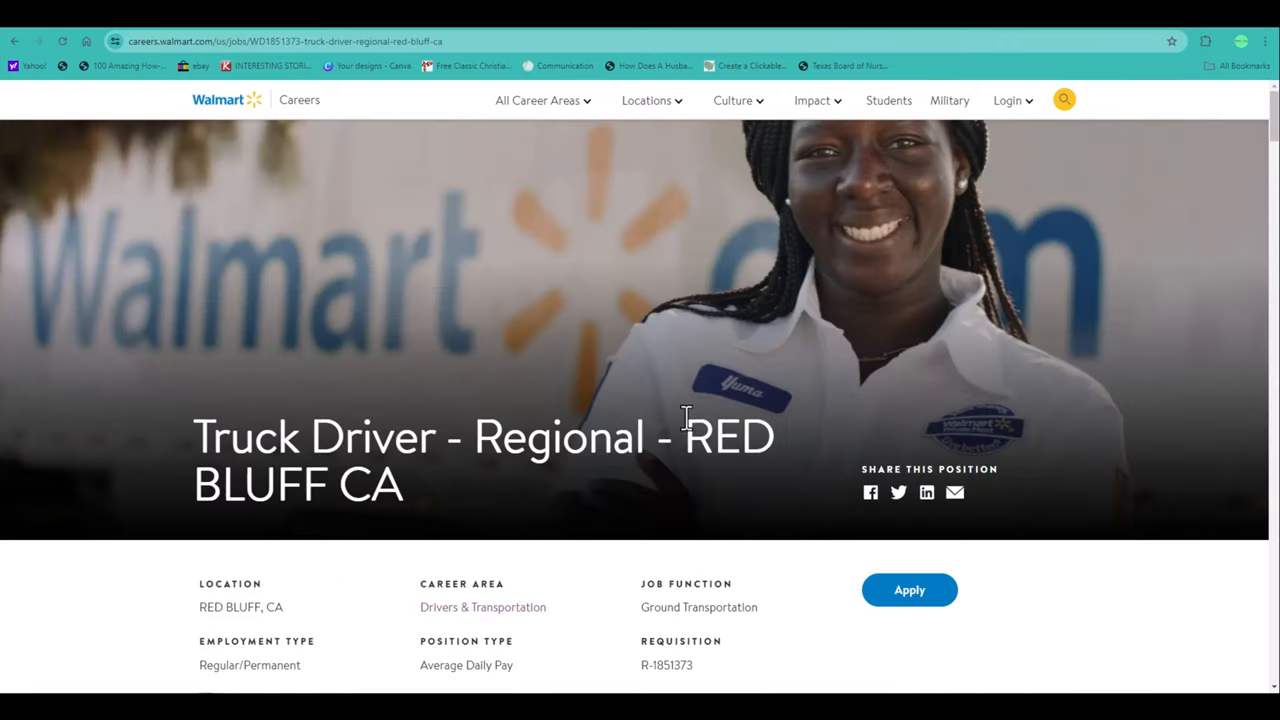
scroll(down, 3)
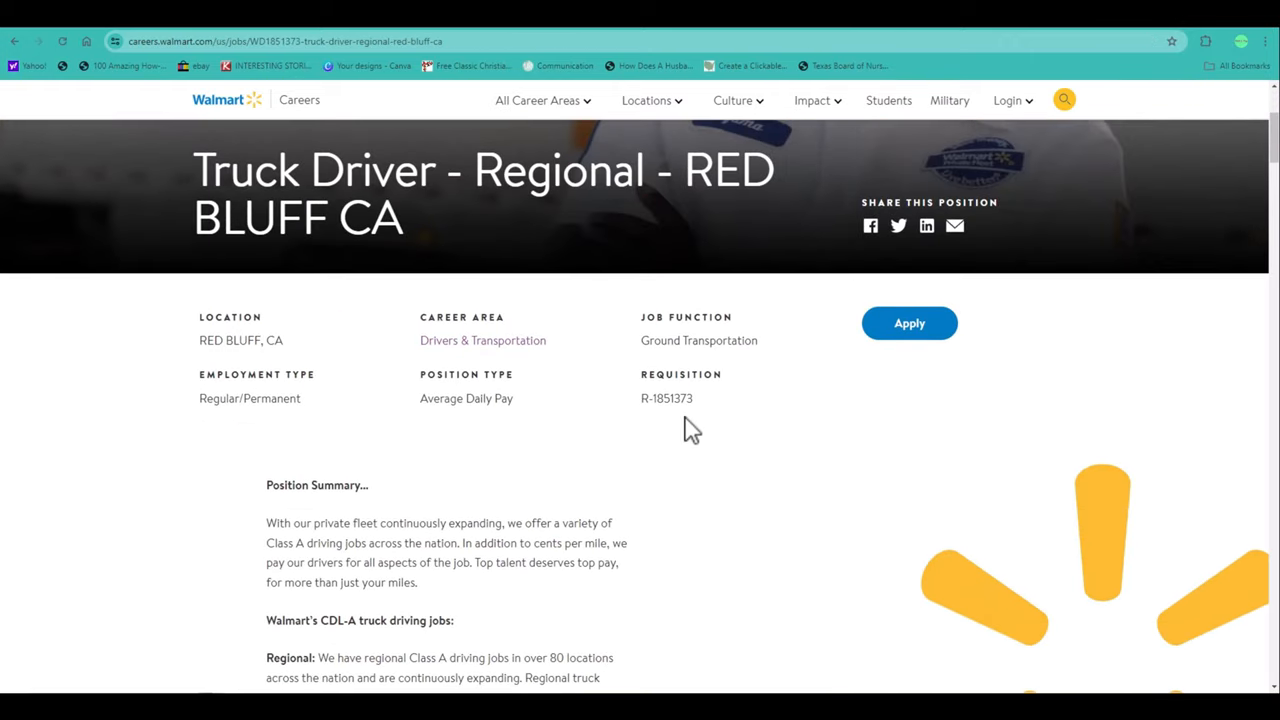
scroll(down, 3)
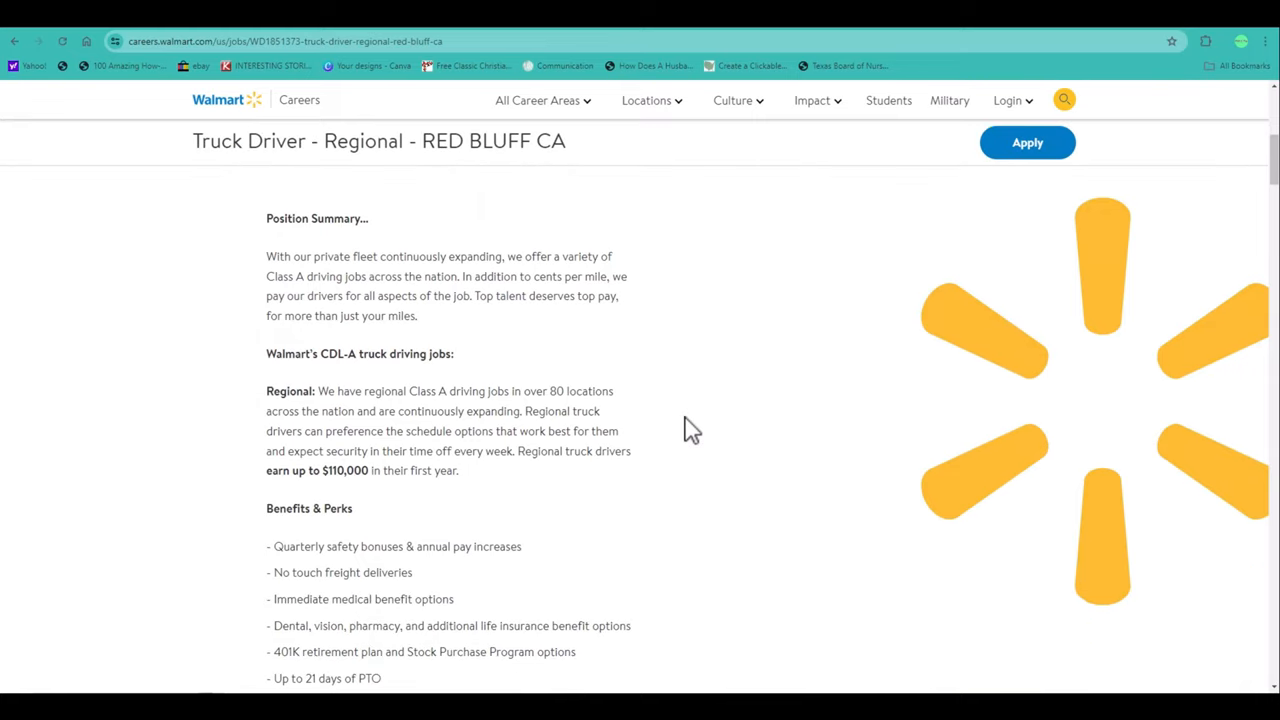
scroll(down, 3)
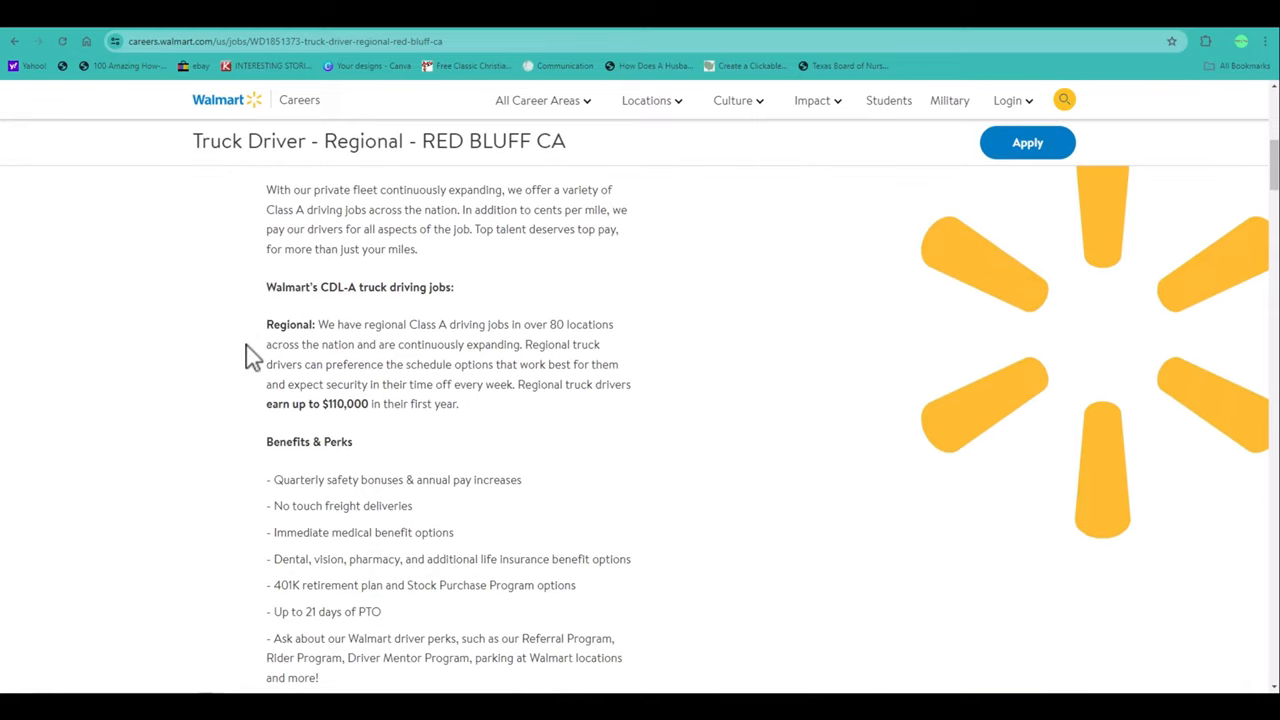
mouse_move(745, 395)
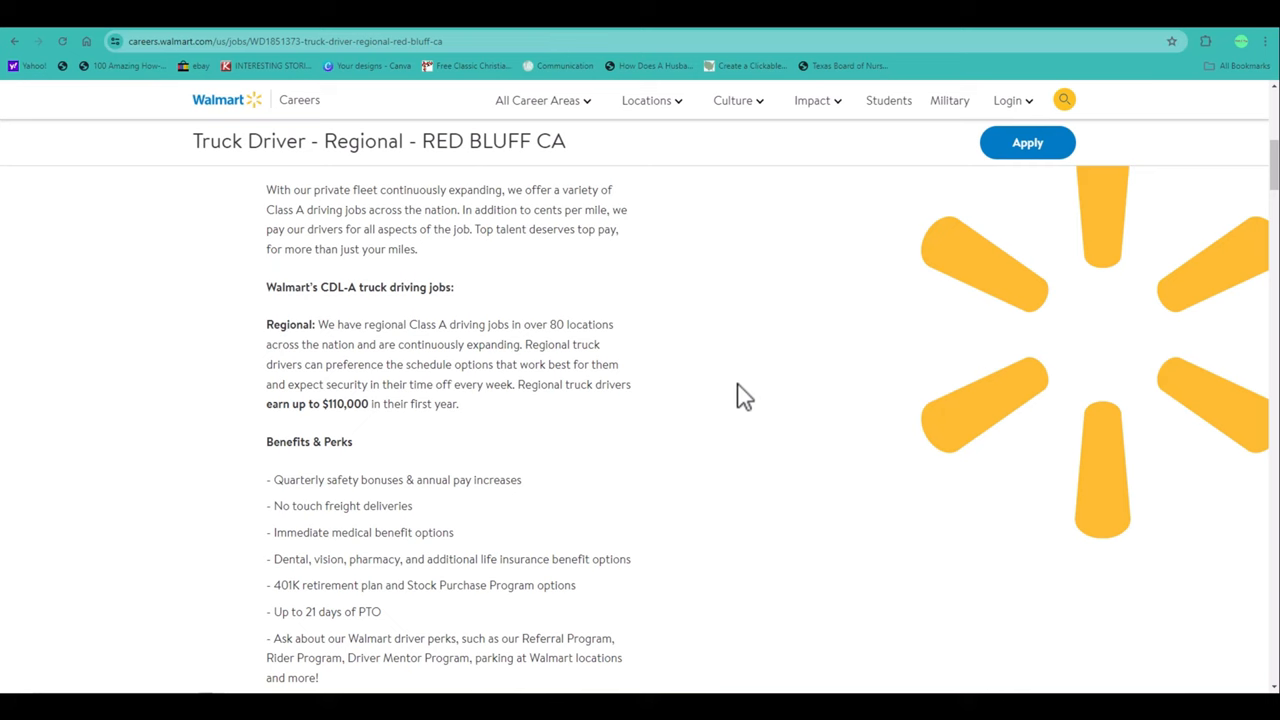
scroll(down, 3)
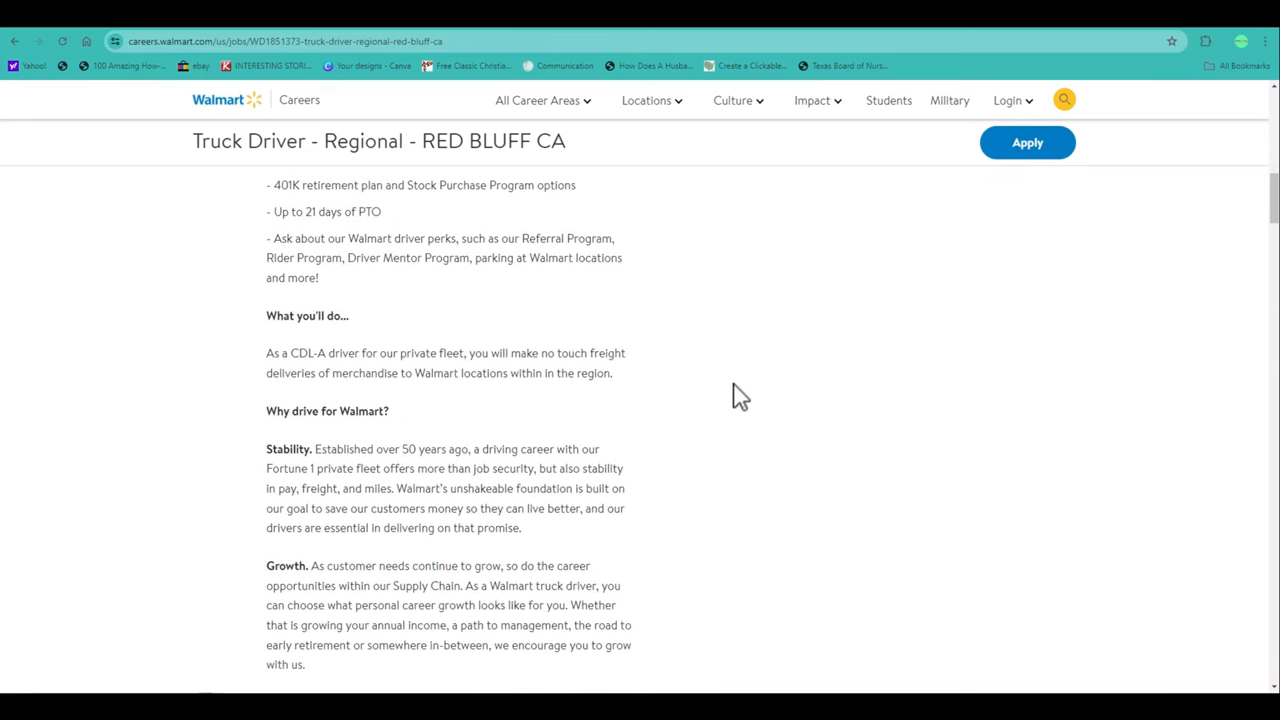
scroll(down, 3)
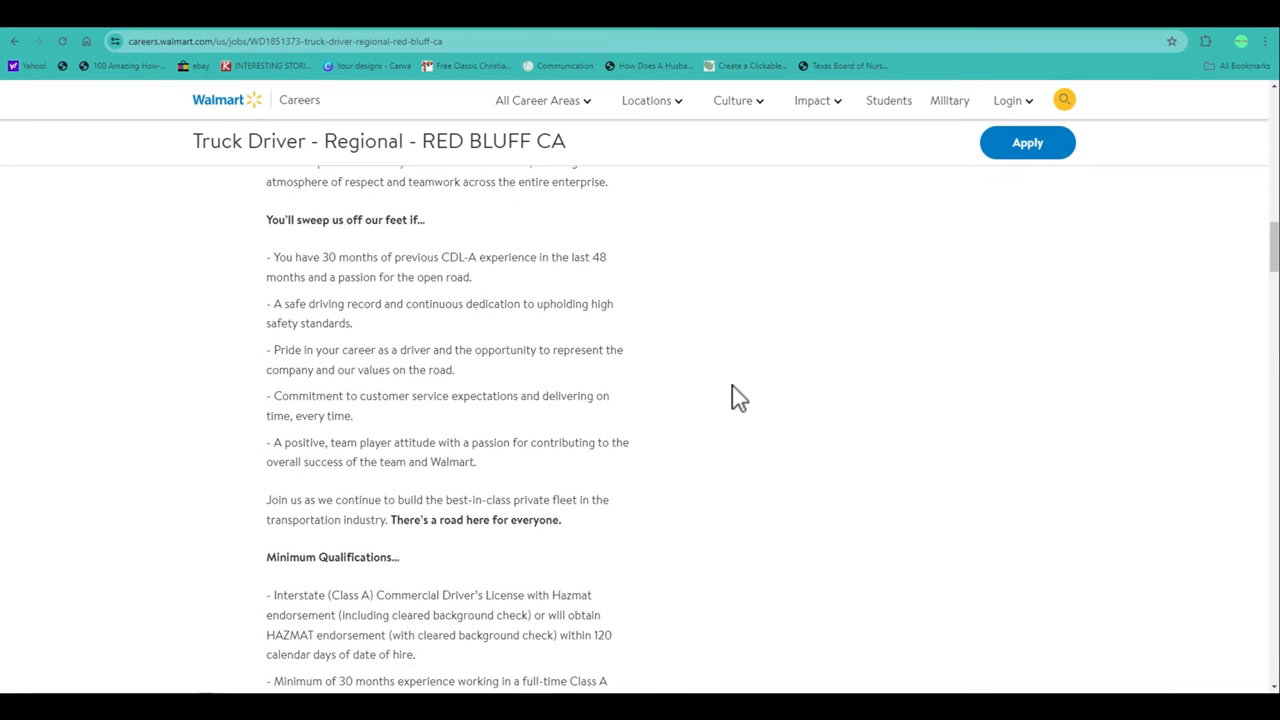
scroll(down, 3)
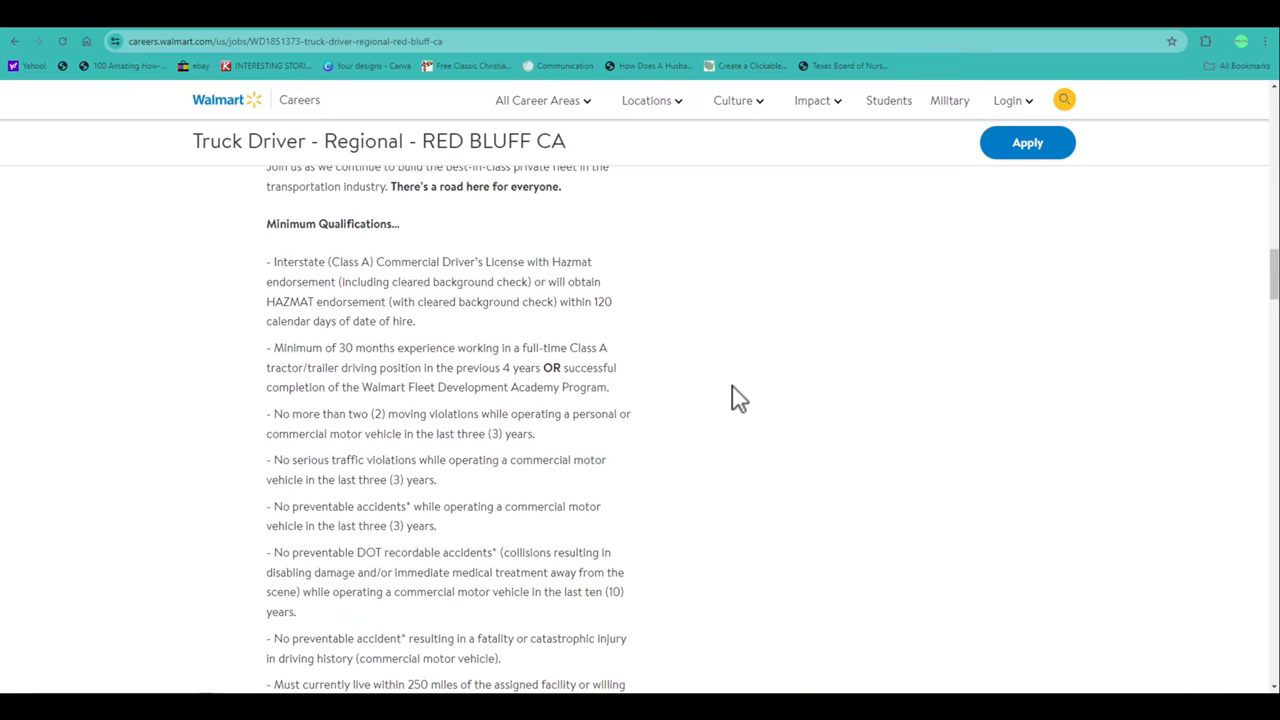
mouse_move(393, 487)
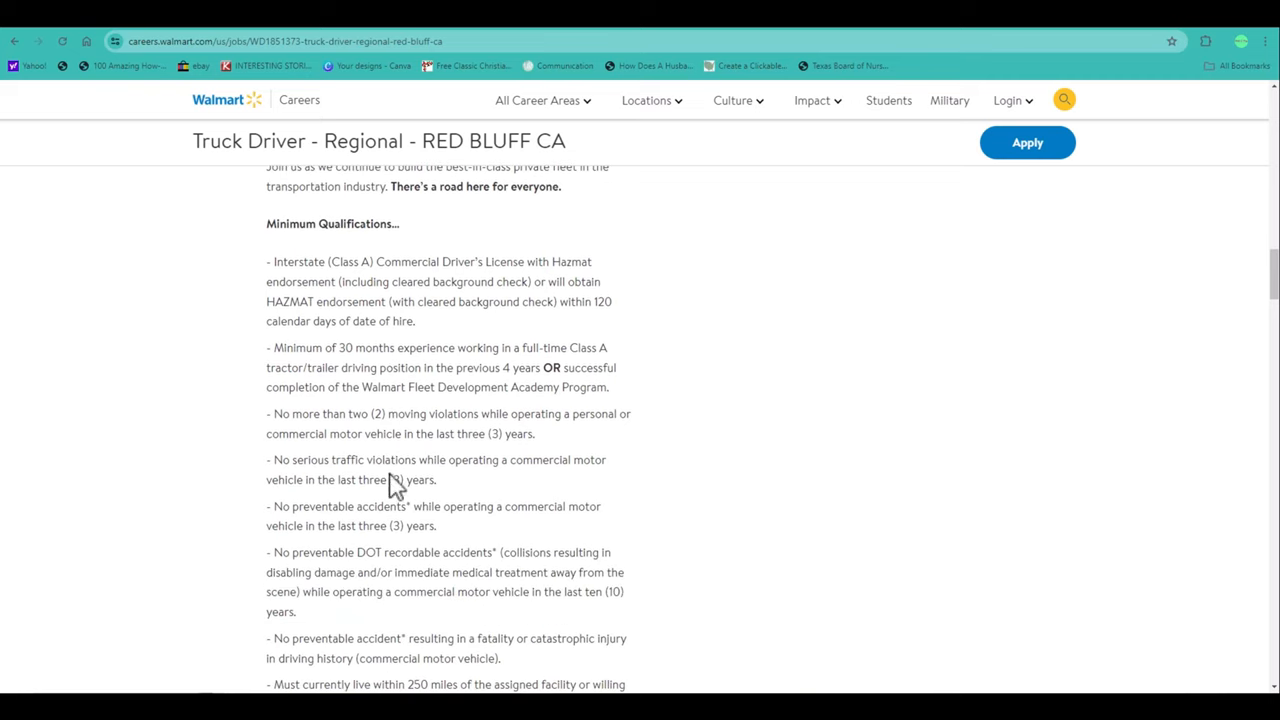
mouse_move(790, 445)
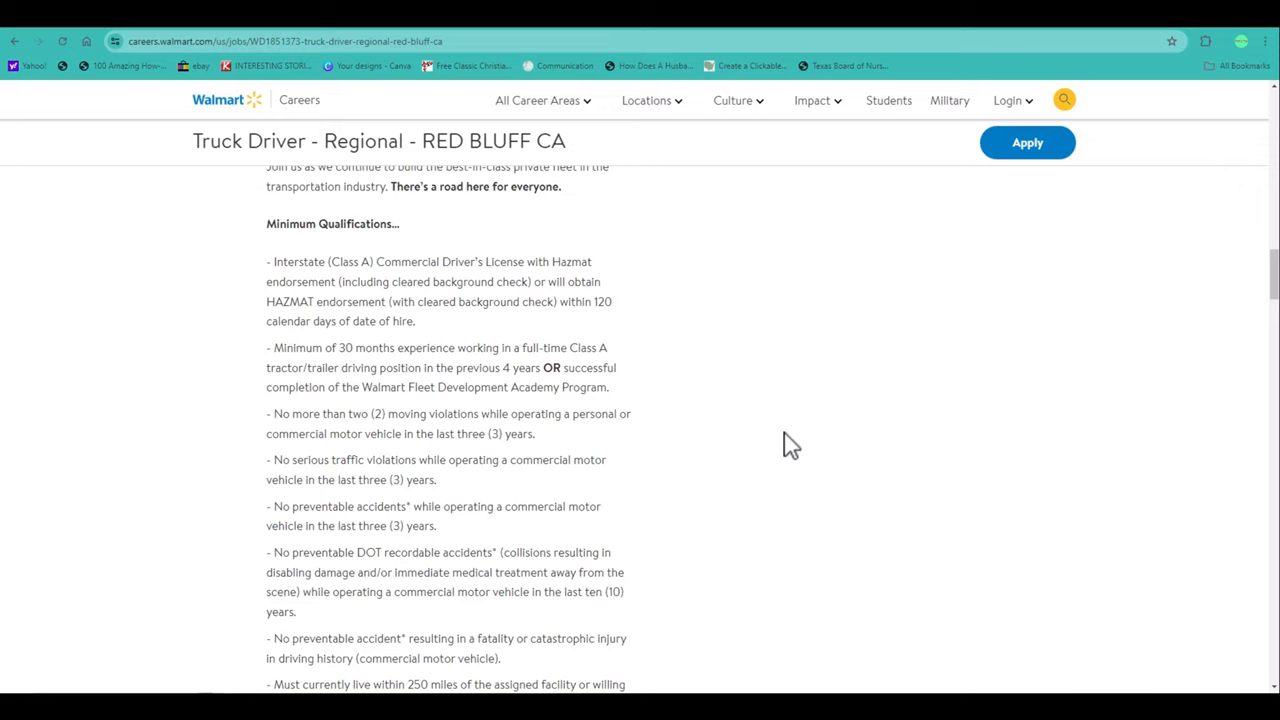
mouse_move(335, 480)
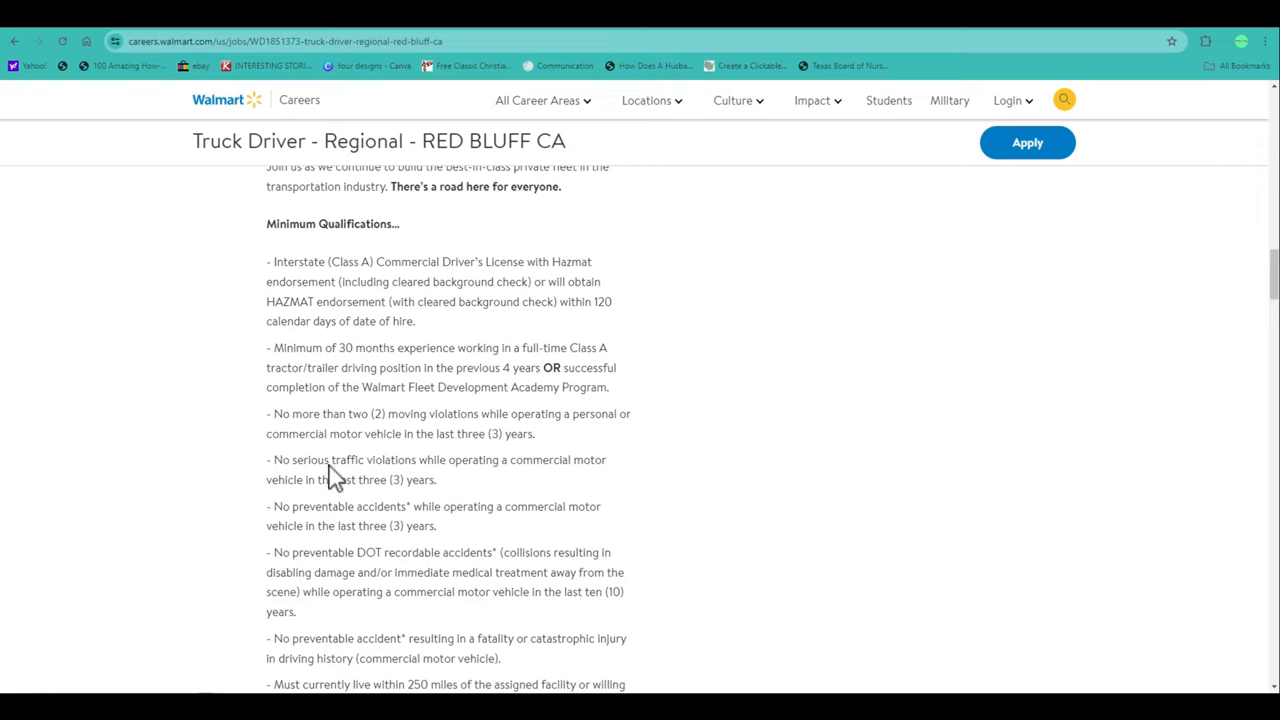
mouse_move(555, 444)
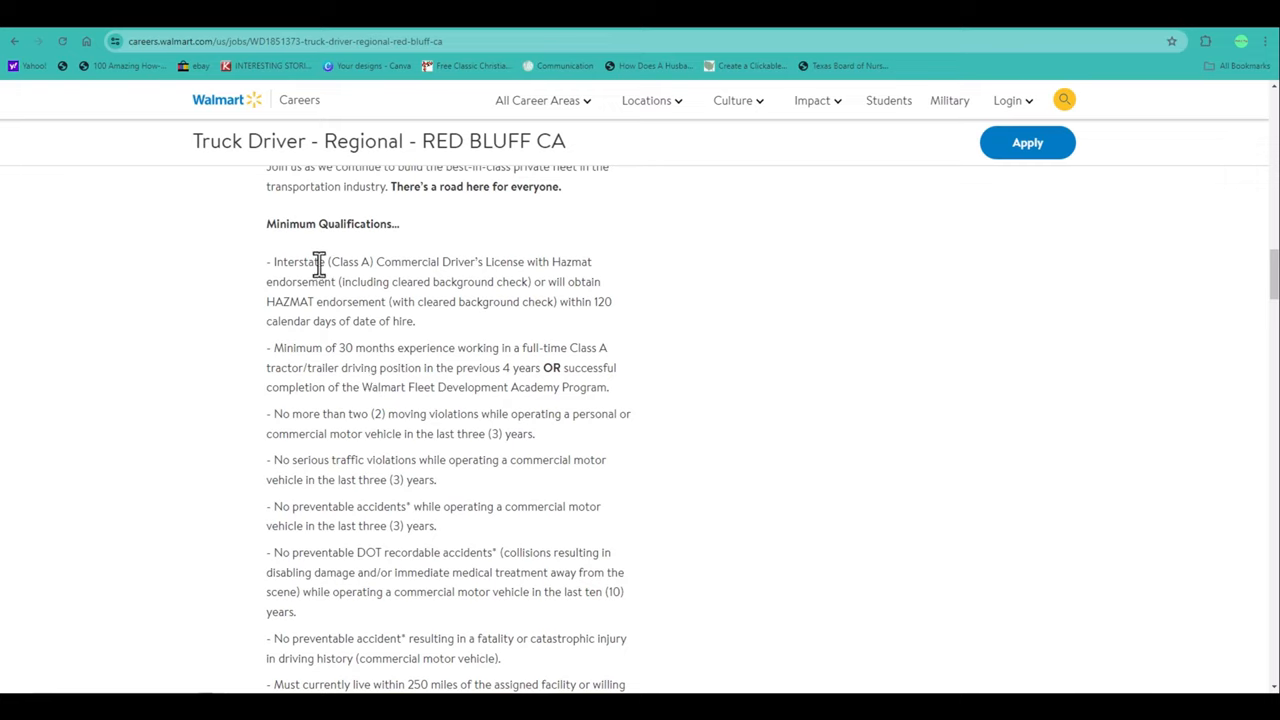
mouse_move(345, 318)
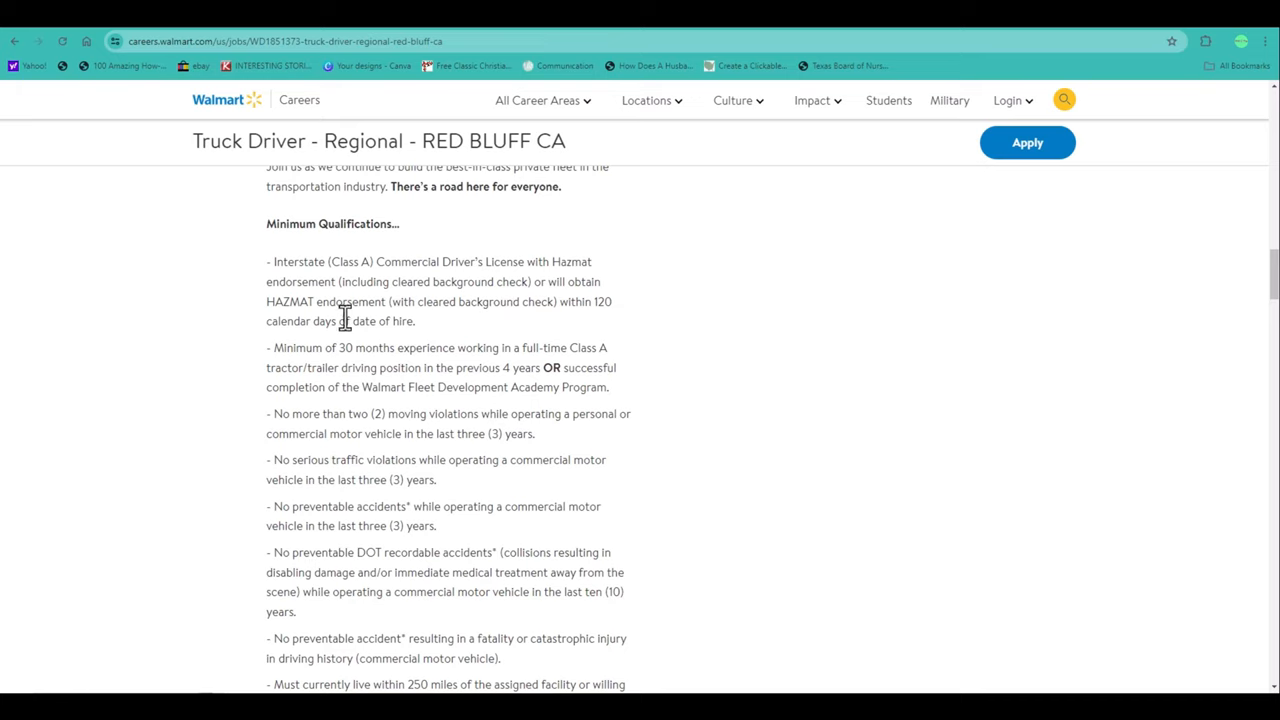
mouse_move(355, 305)
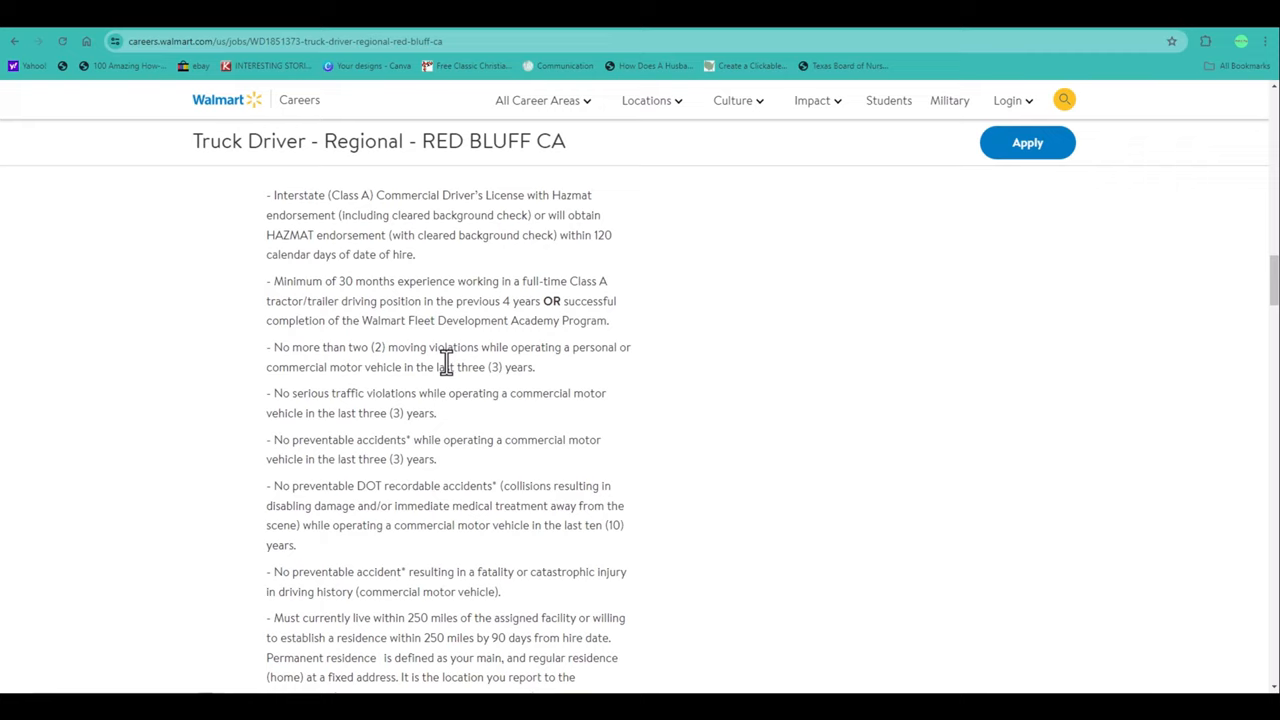
mouse_move(390, 397)
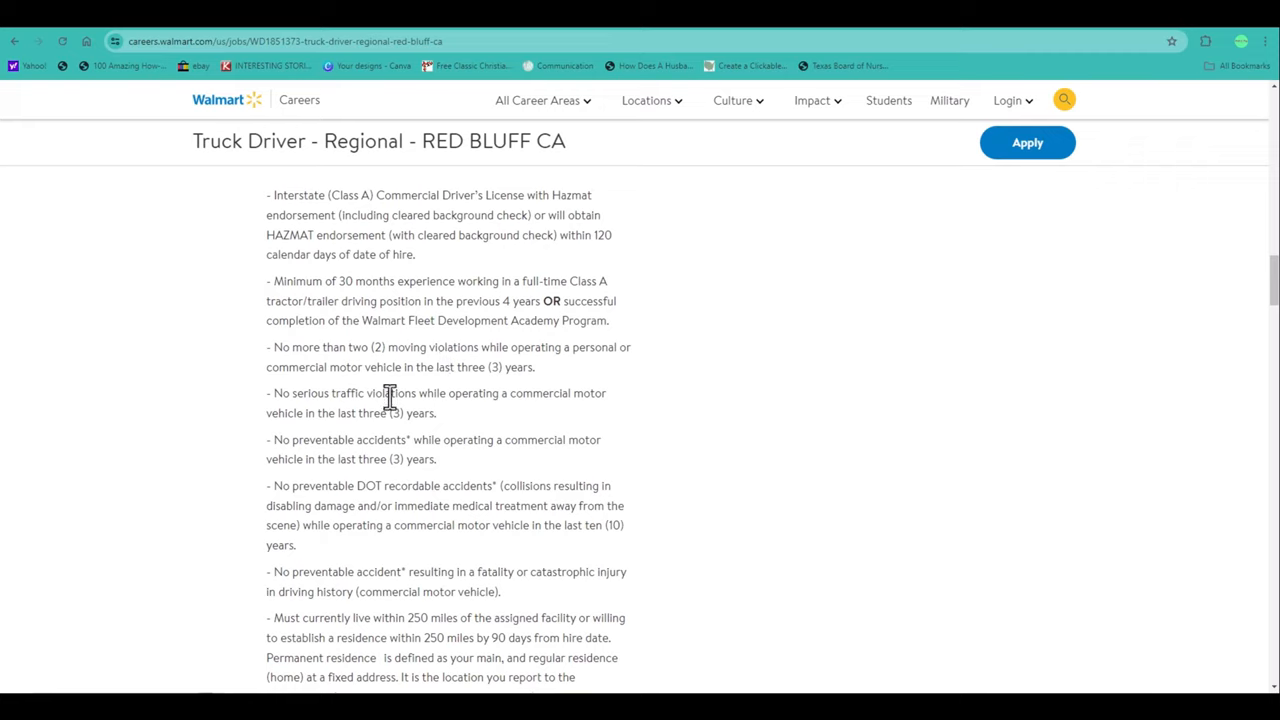
mouse_move(391, 350)
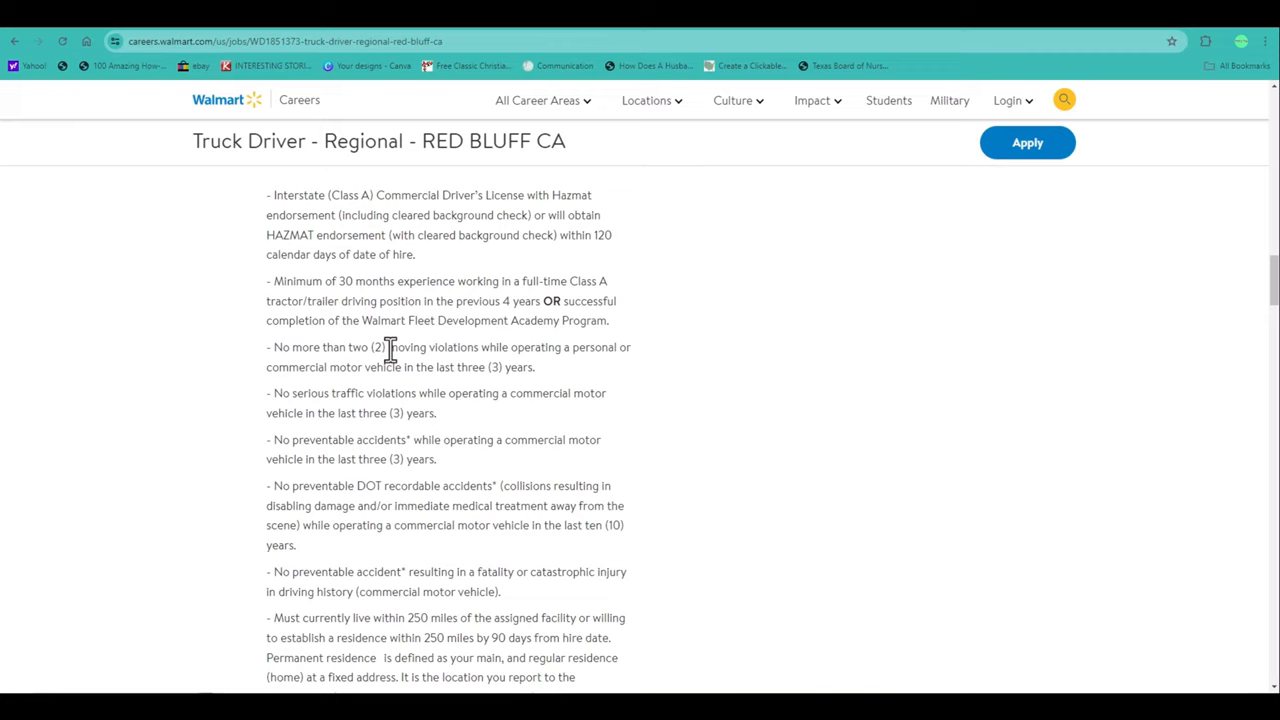
mouse_move(543, 388)
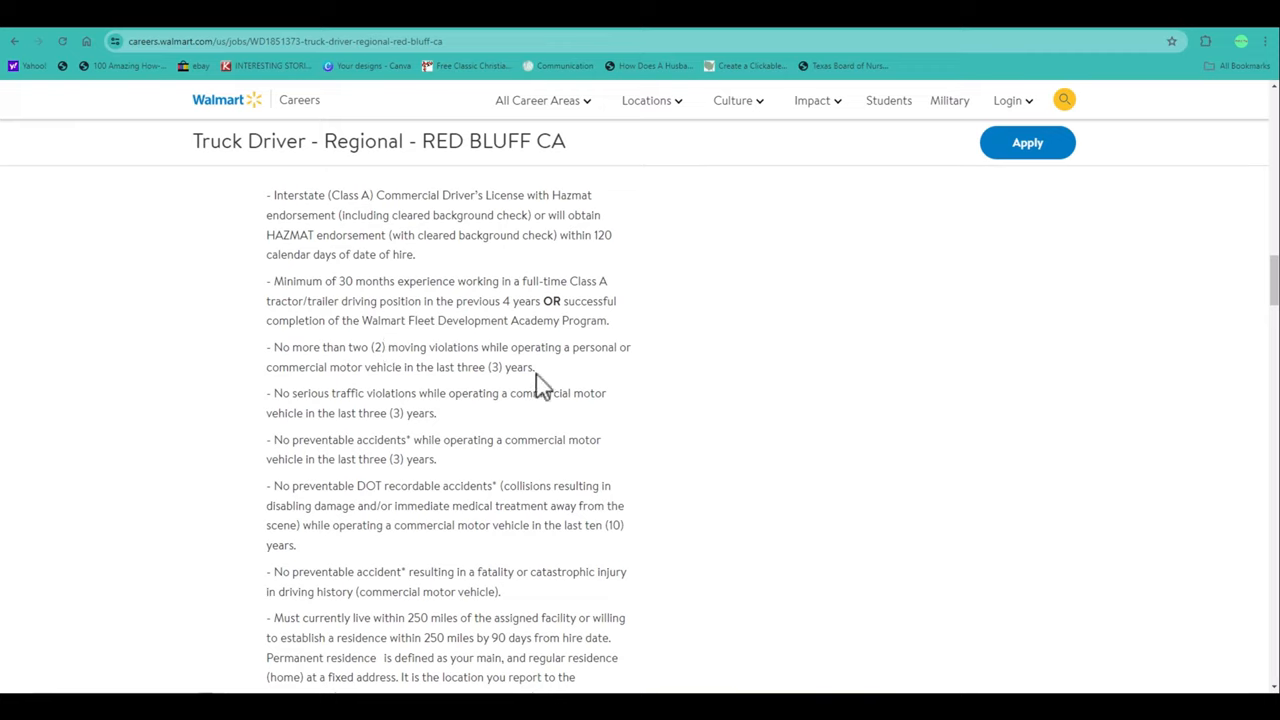
mouse_move(380, 285)
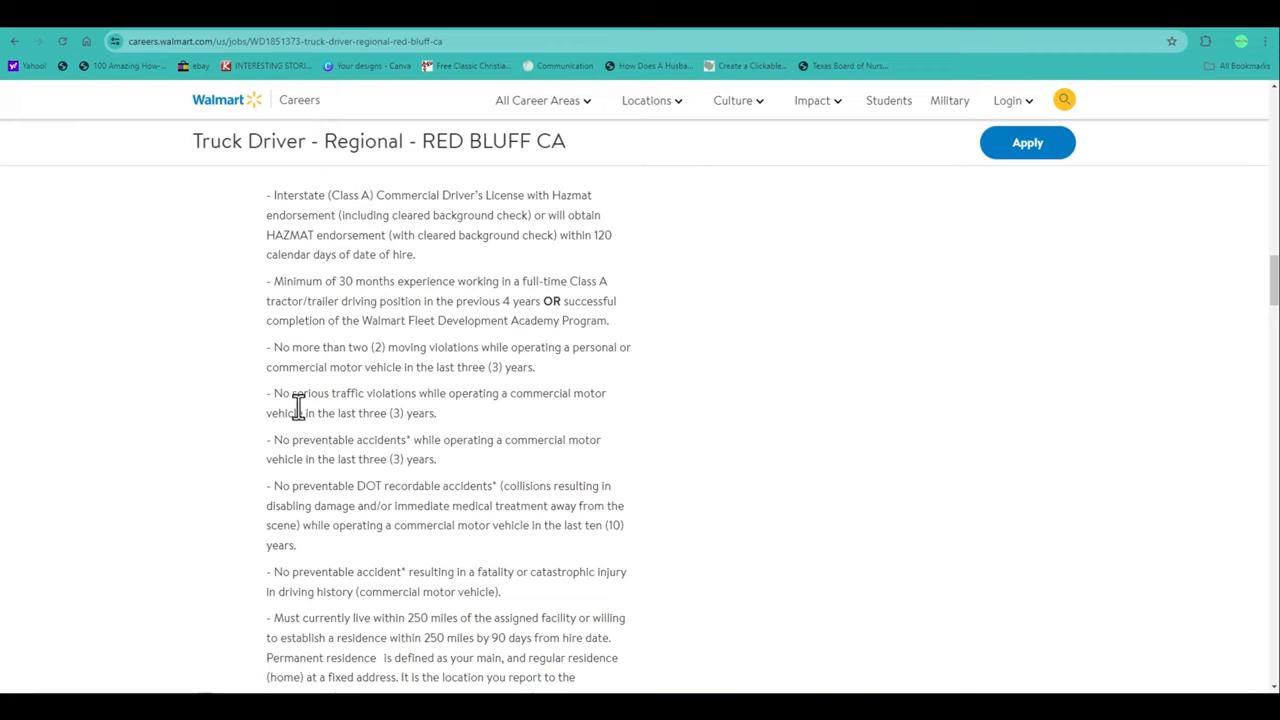
mouse_move(362, 463)
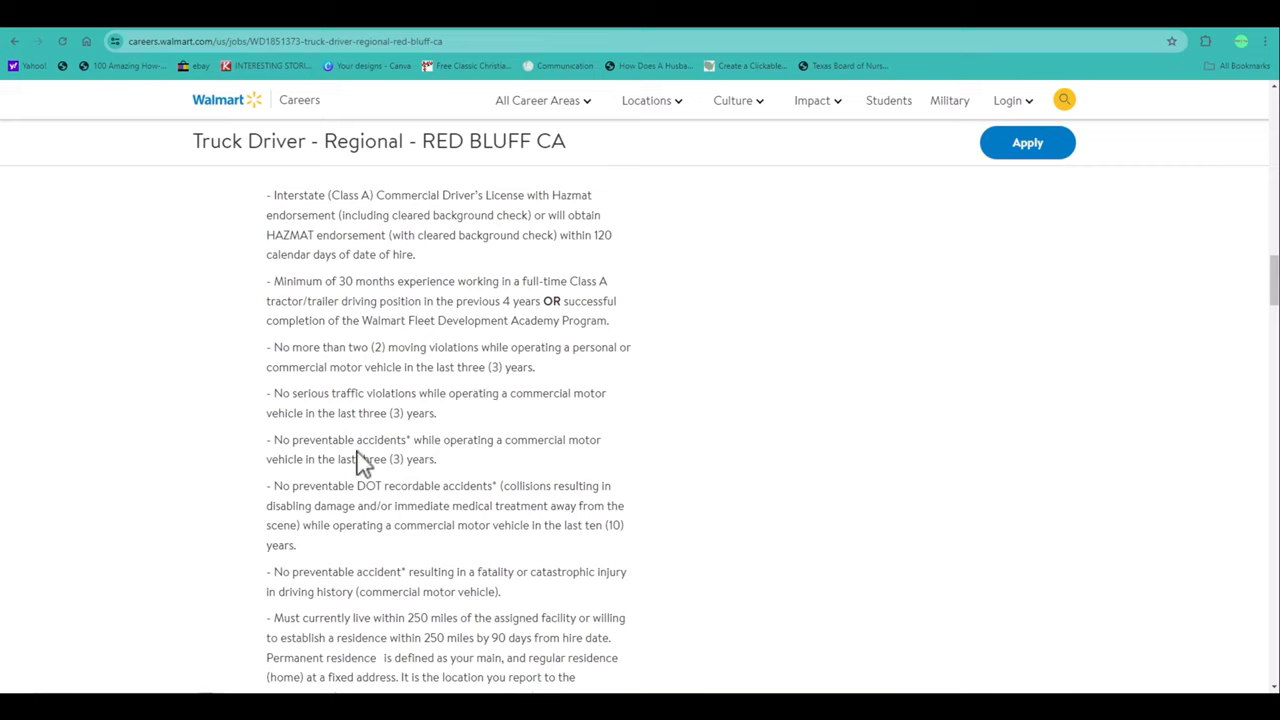
mouse_move(392, 492)
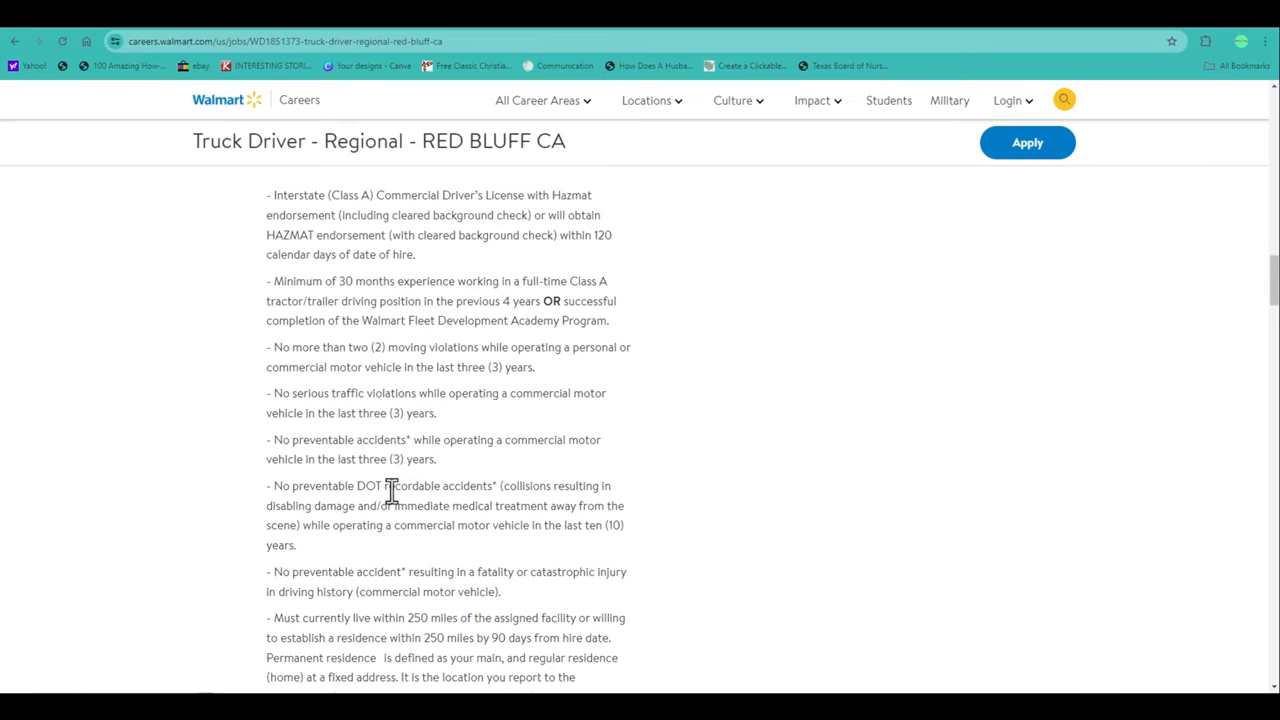
scroll(down, 3)
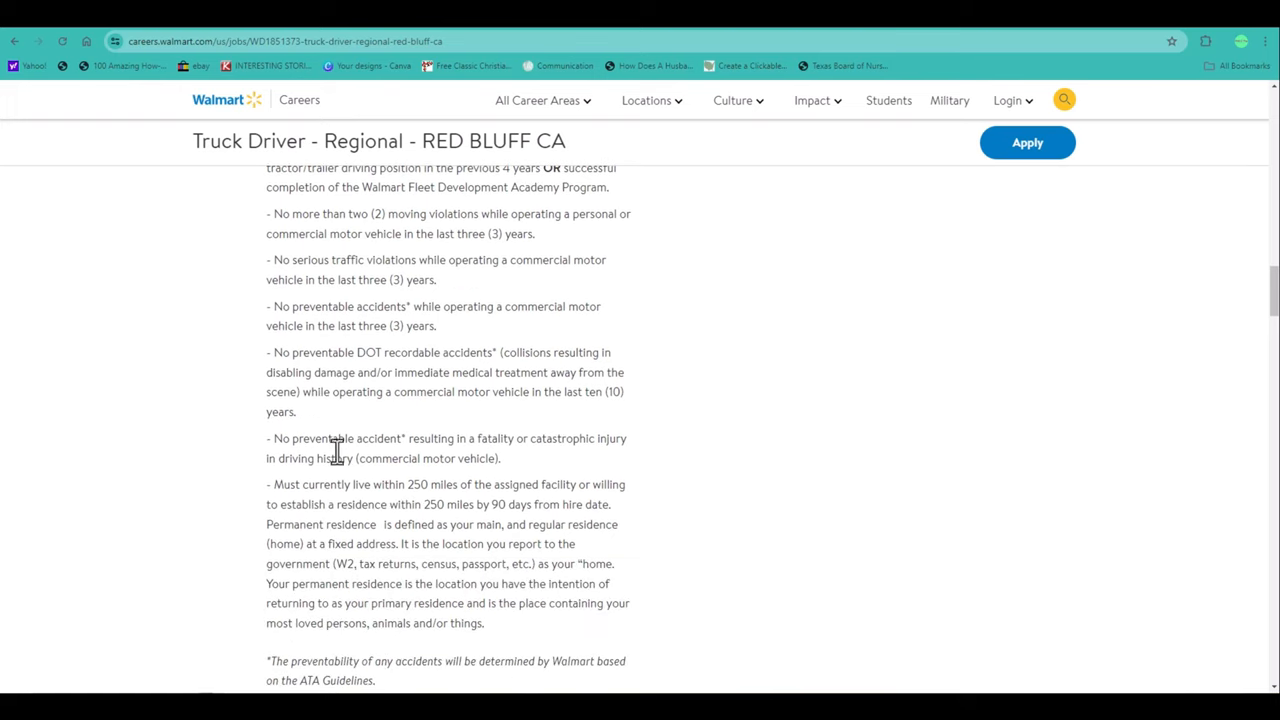
mouse_move(586, 487)
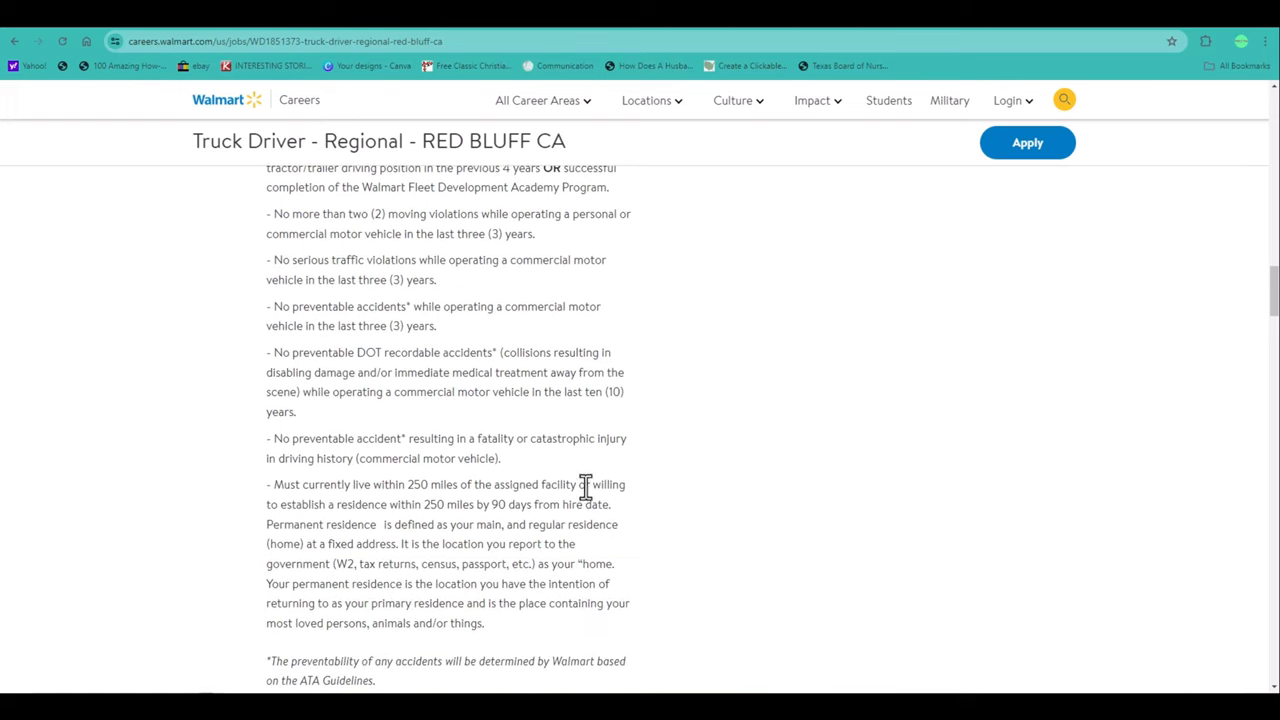
scroll(down, 3)
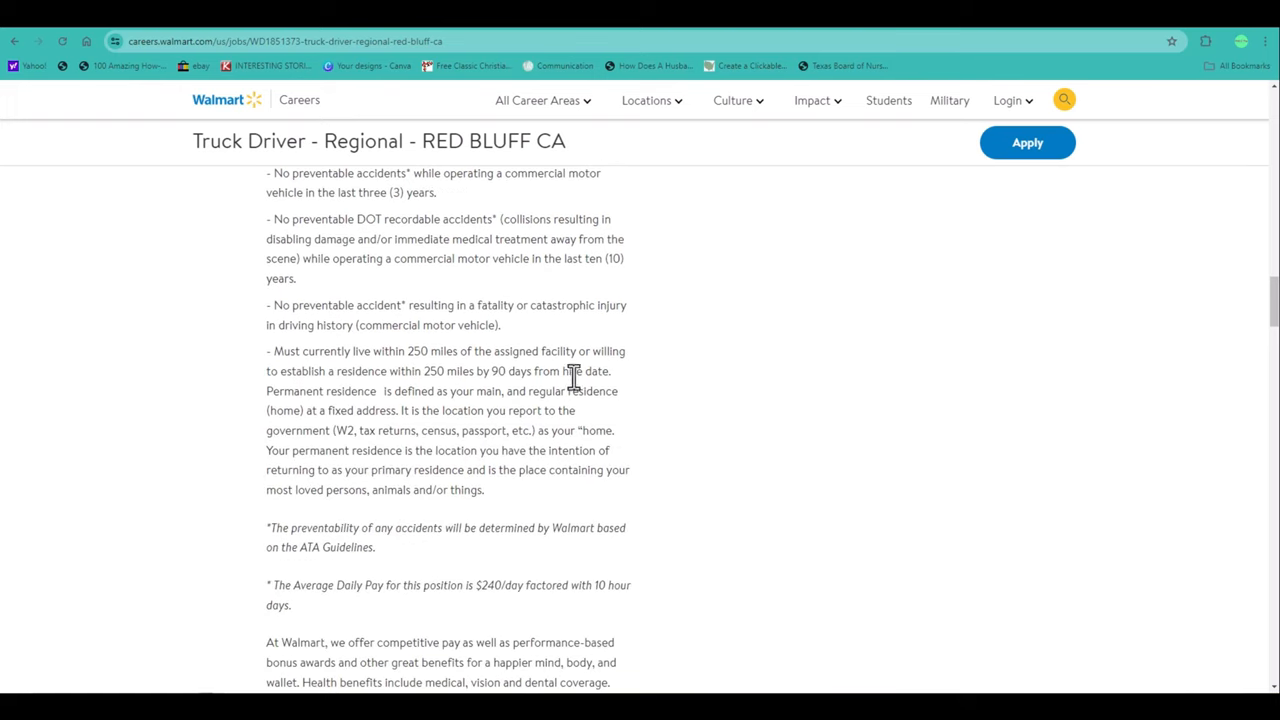
mouse_move(678, 390)
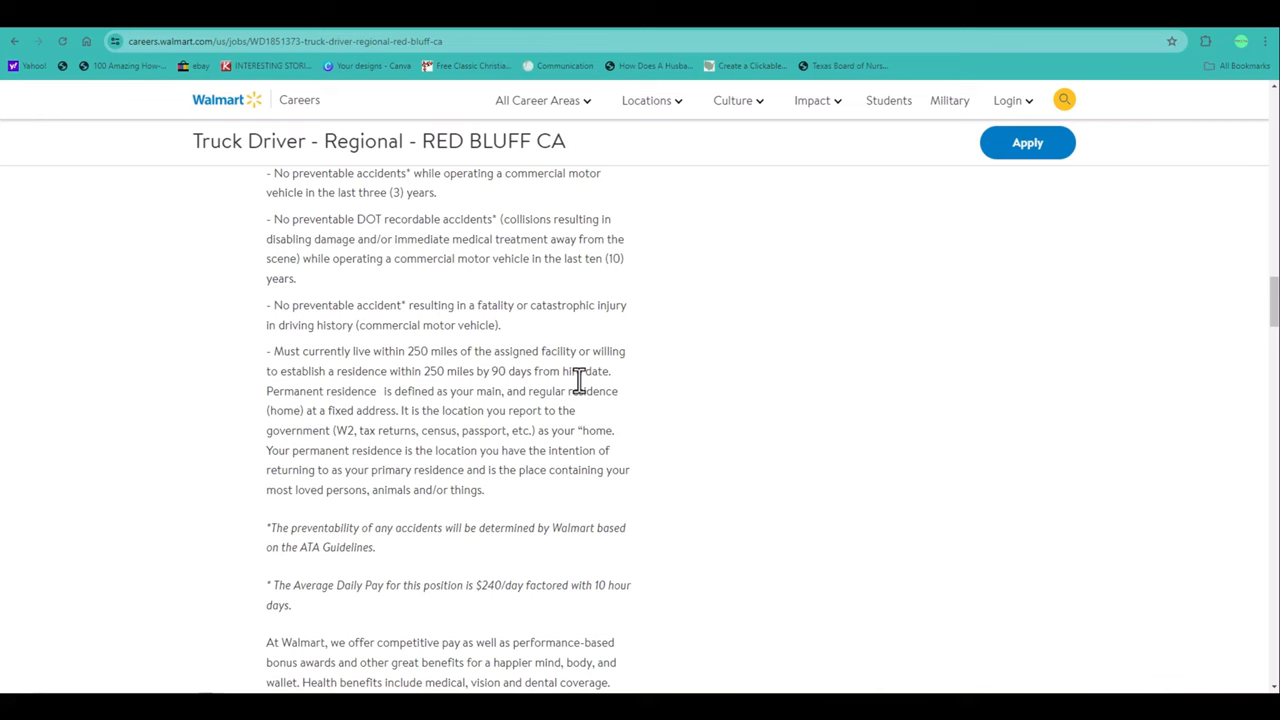
scroll(down, 3)
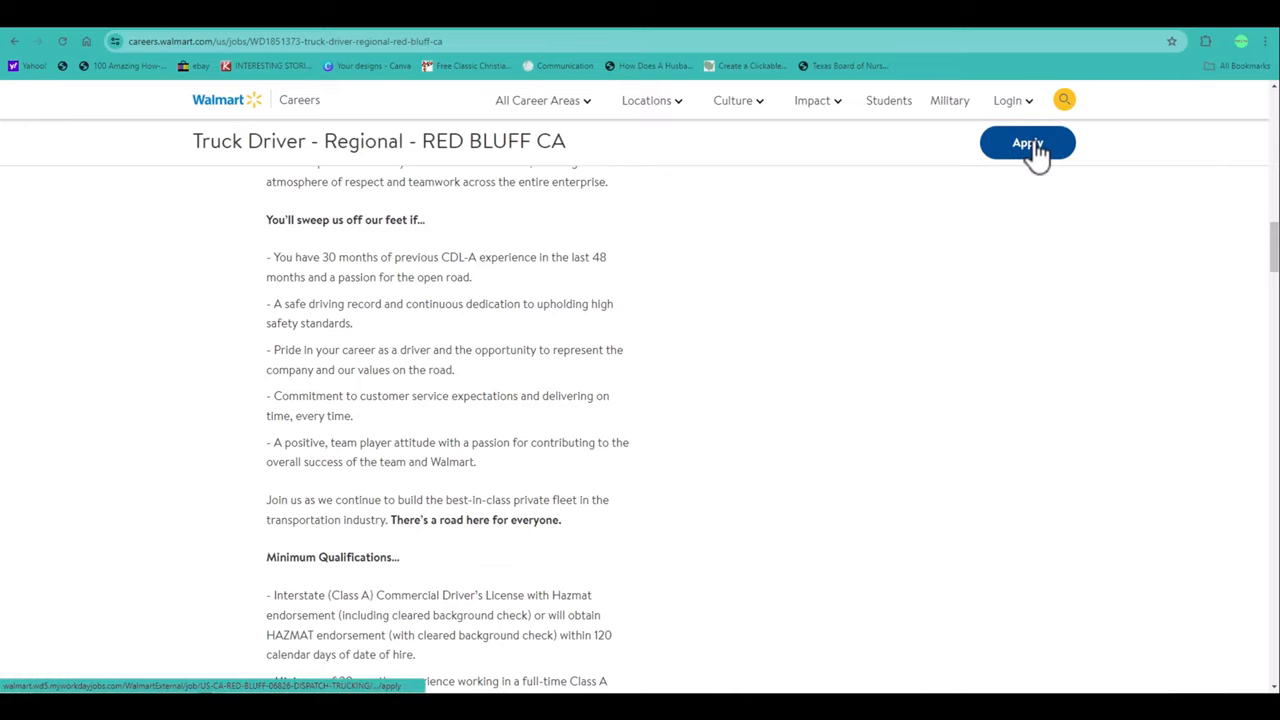
Step: Apply for the truck driver job and create a Workday account with email and matching passwords
click(1027, 142)
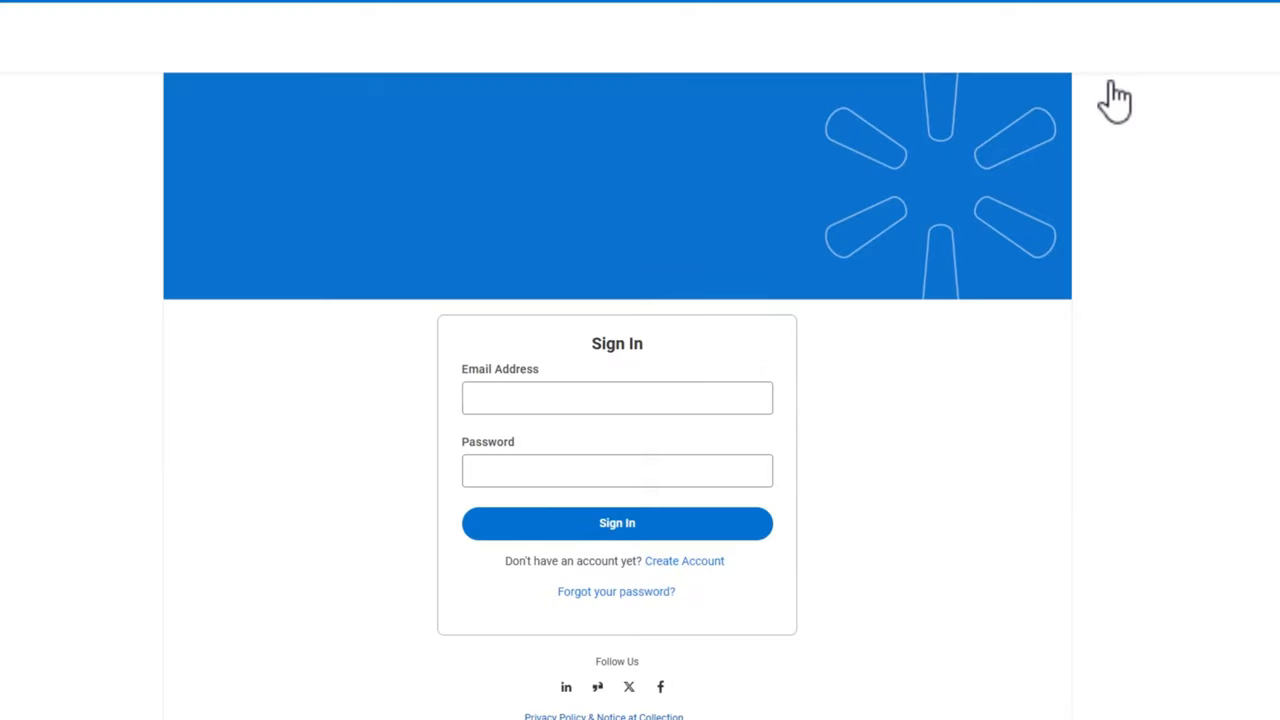
click(617, 470)
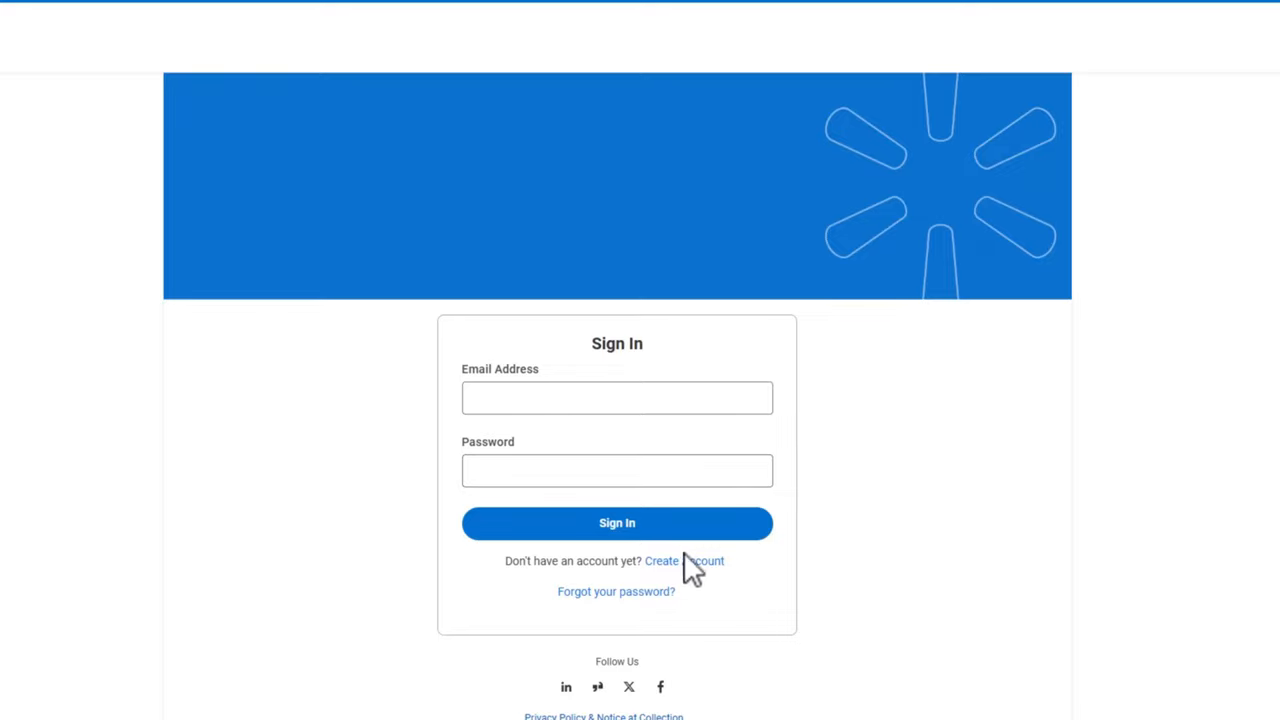
click(684, 560)
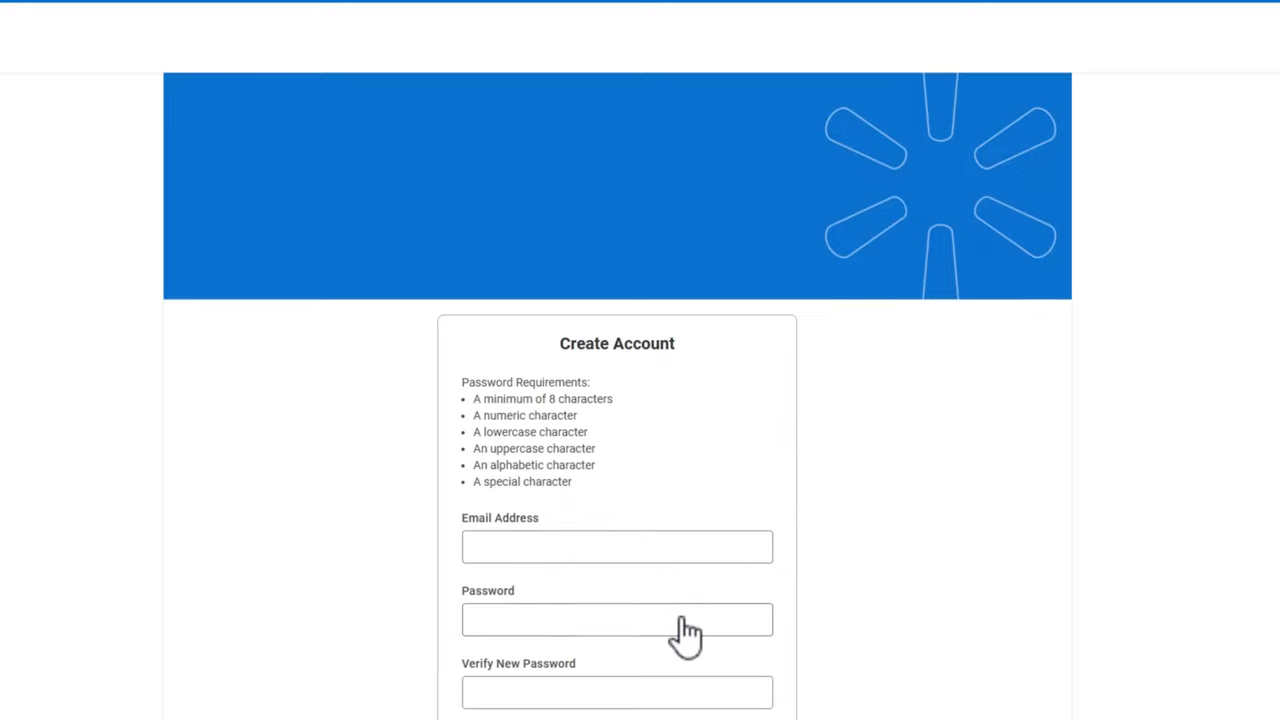
mouse_move(780, 447)
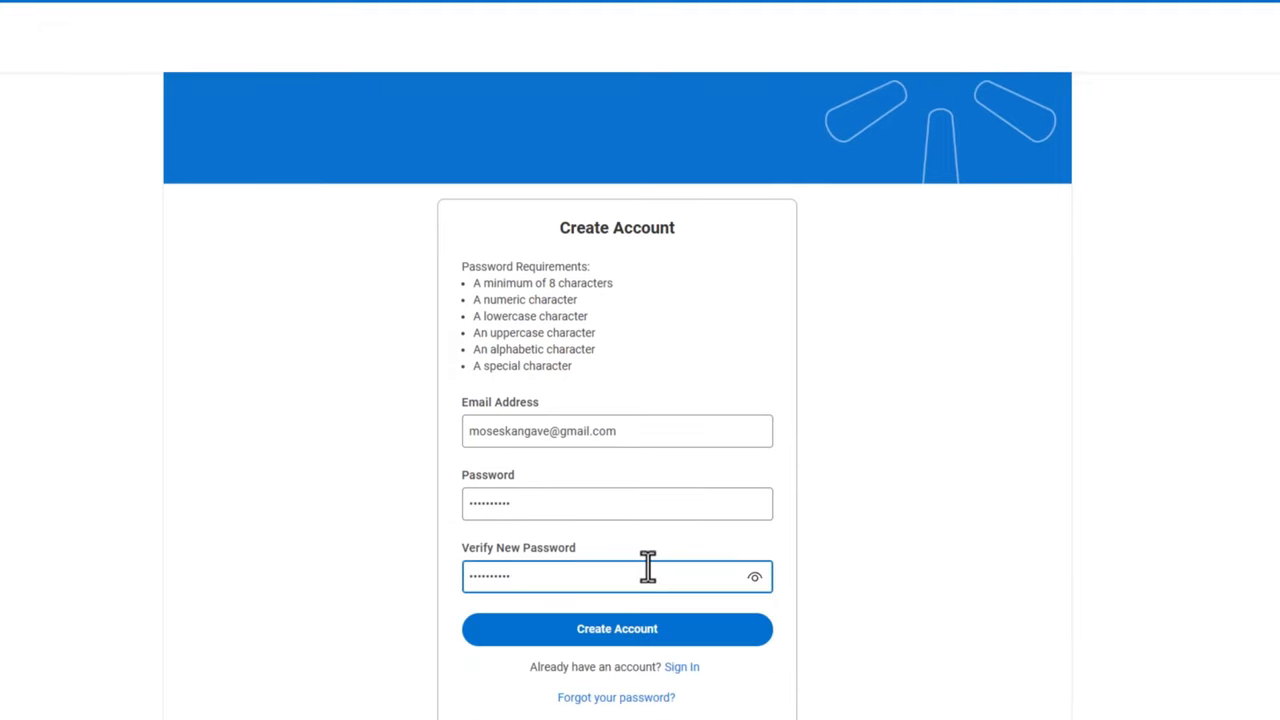
mouse_move(617, 640)
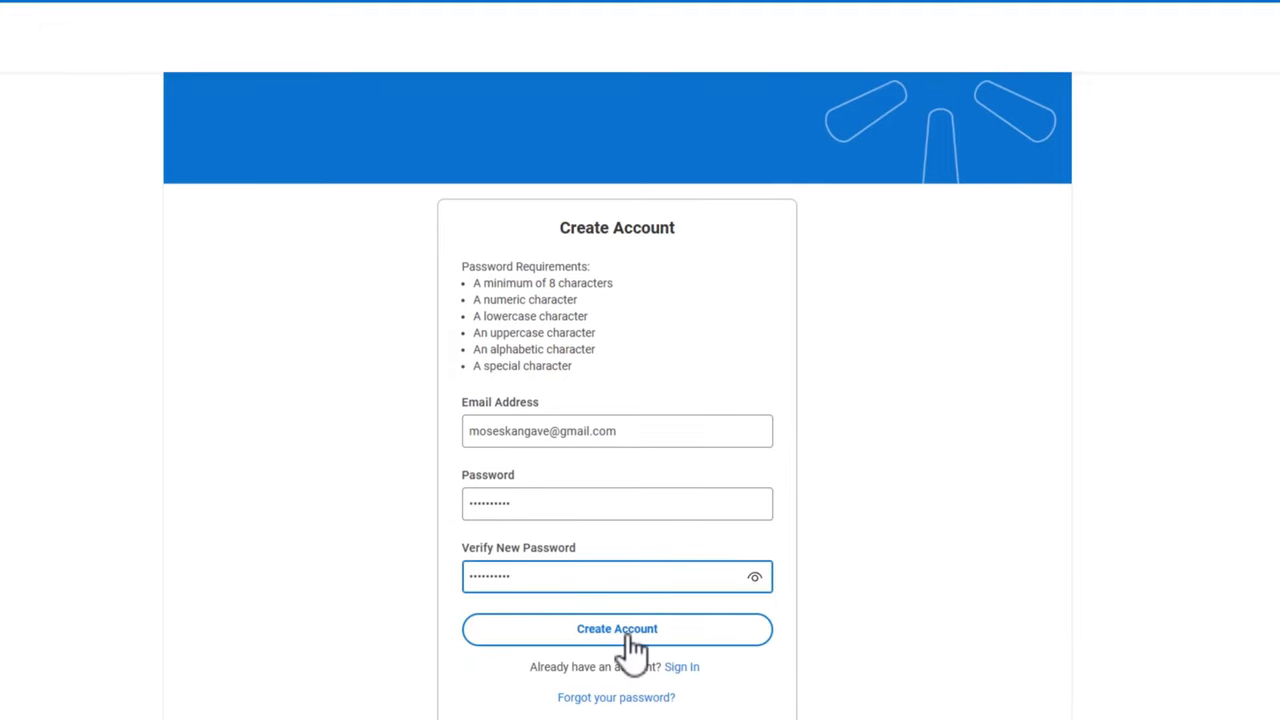
click(617, 629)
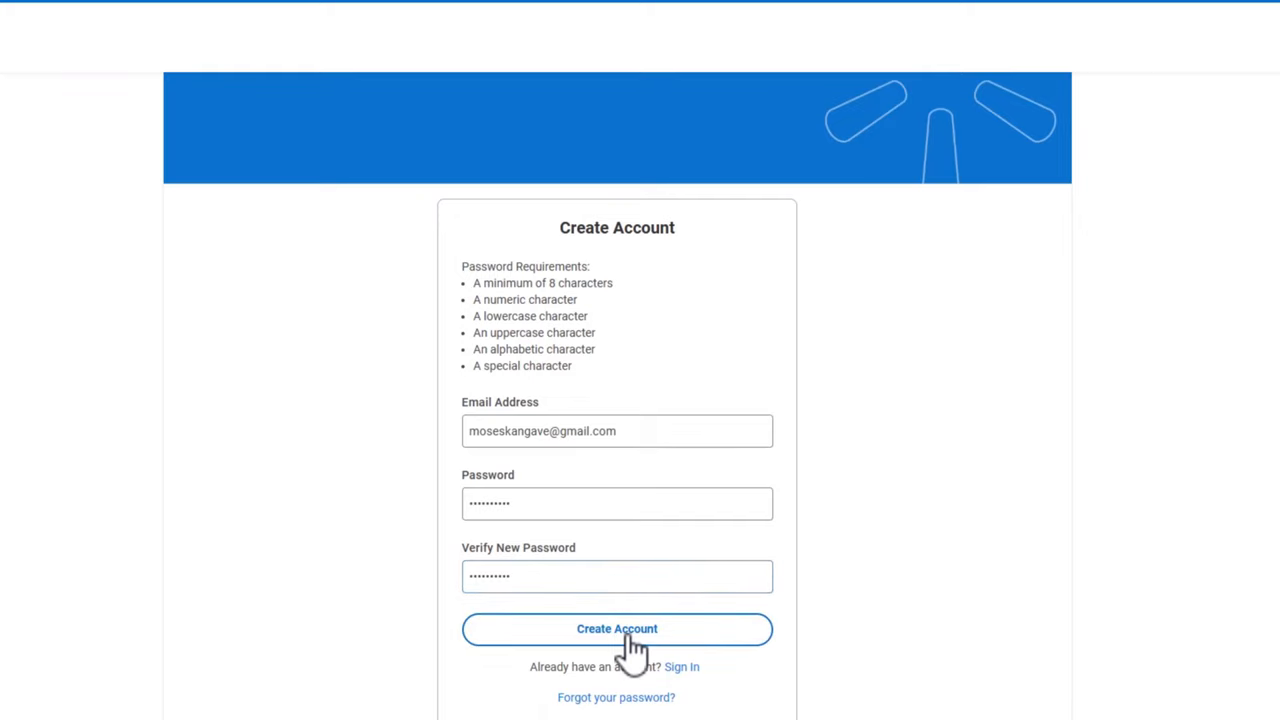
Step: Apply manually to Truck Driver - Regional - SACRAMENTO CA, reaching My Information
click(616, 628)
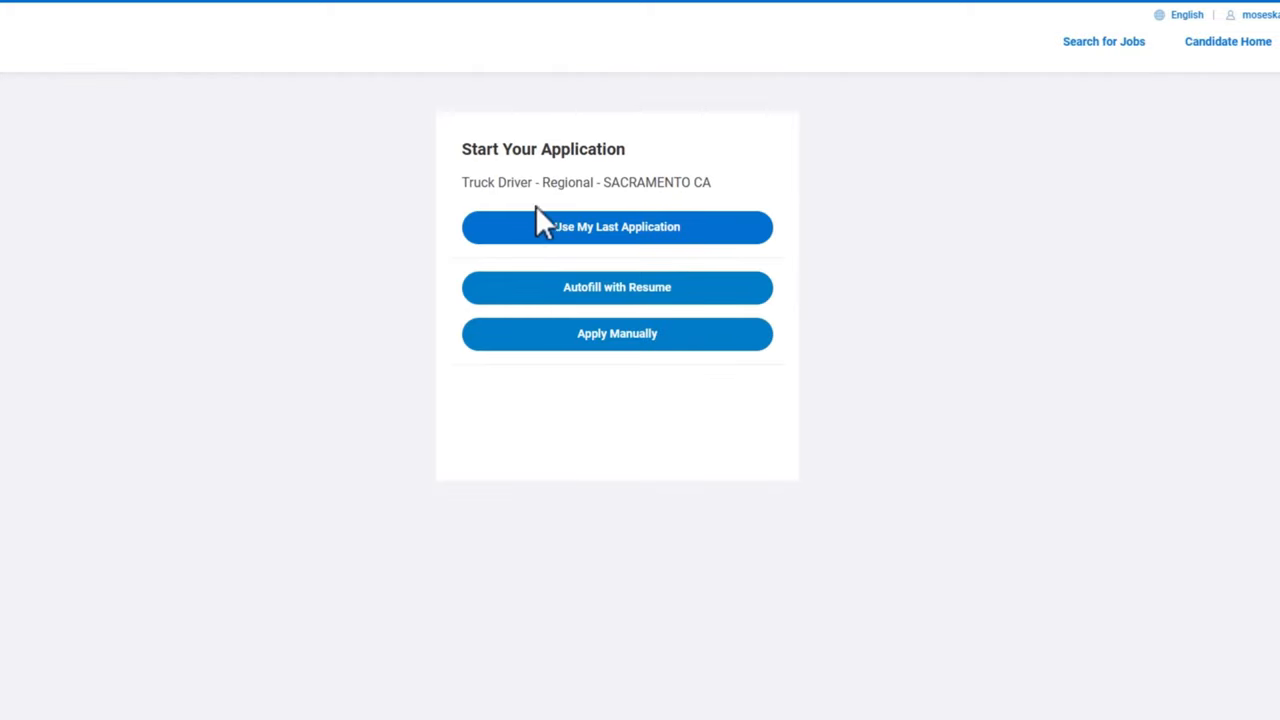
mouse_move(838, 240)
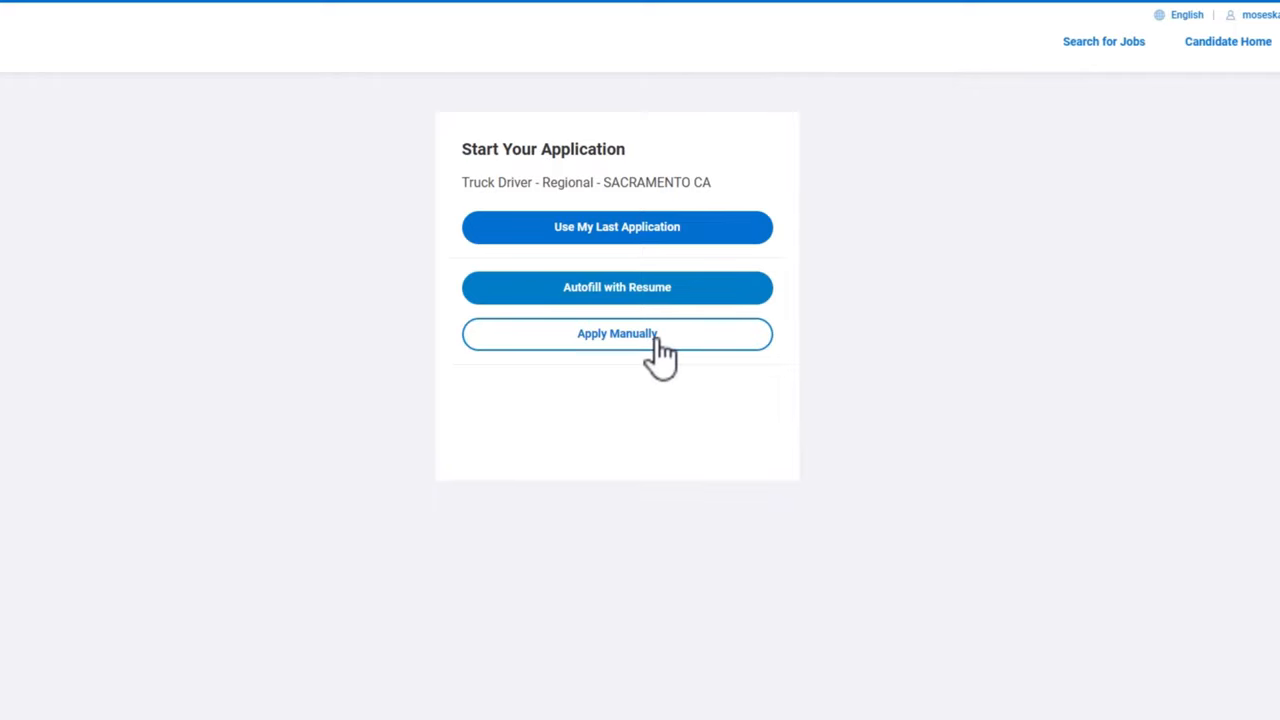
click(617, 333)
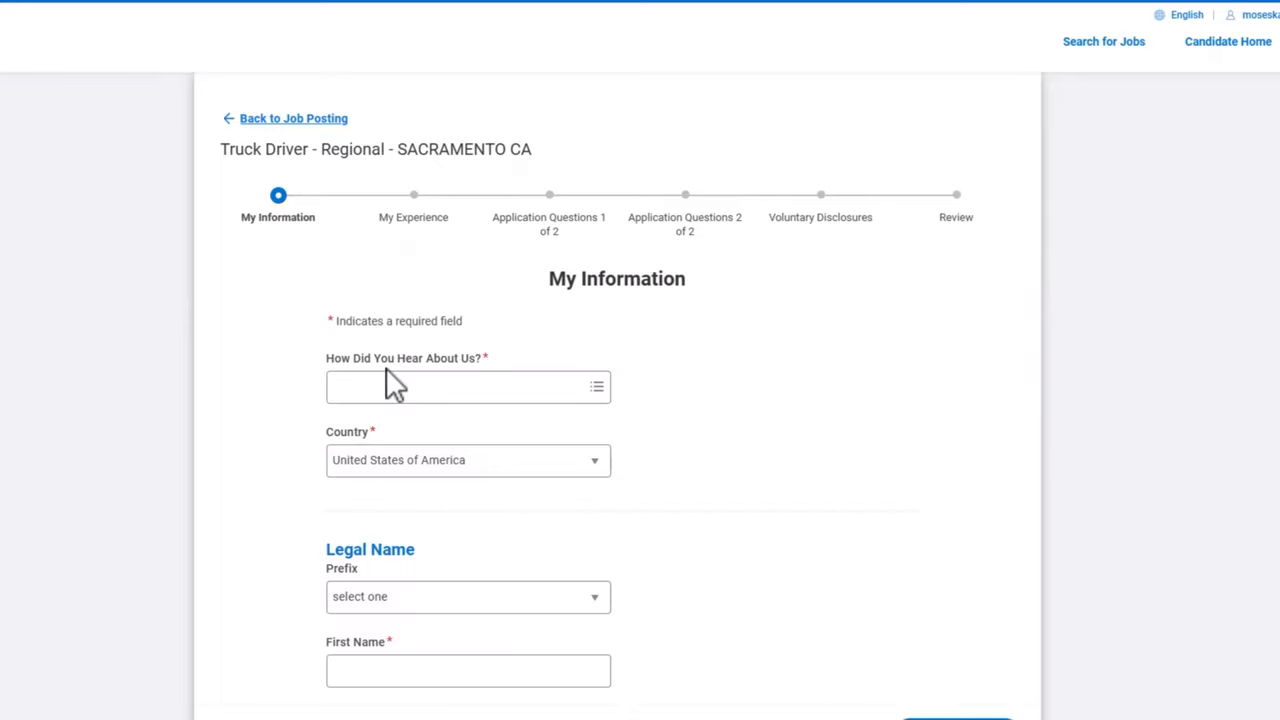
Step: Set How Did You Hear About Us to Referral > I know someone who works here
click(467, 387)
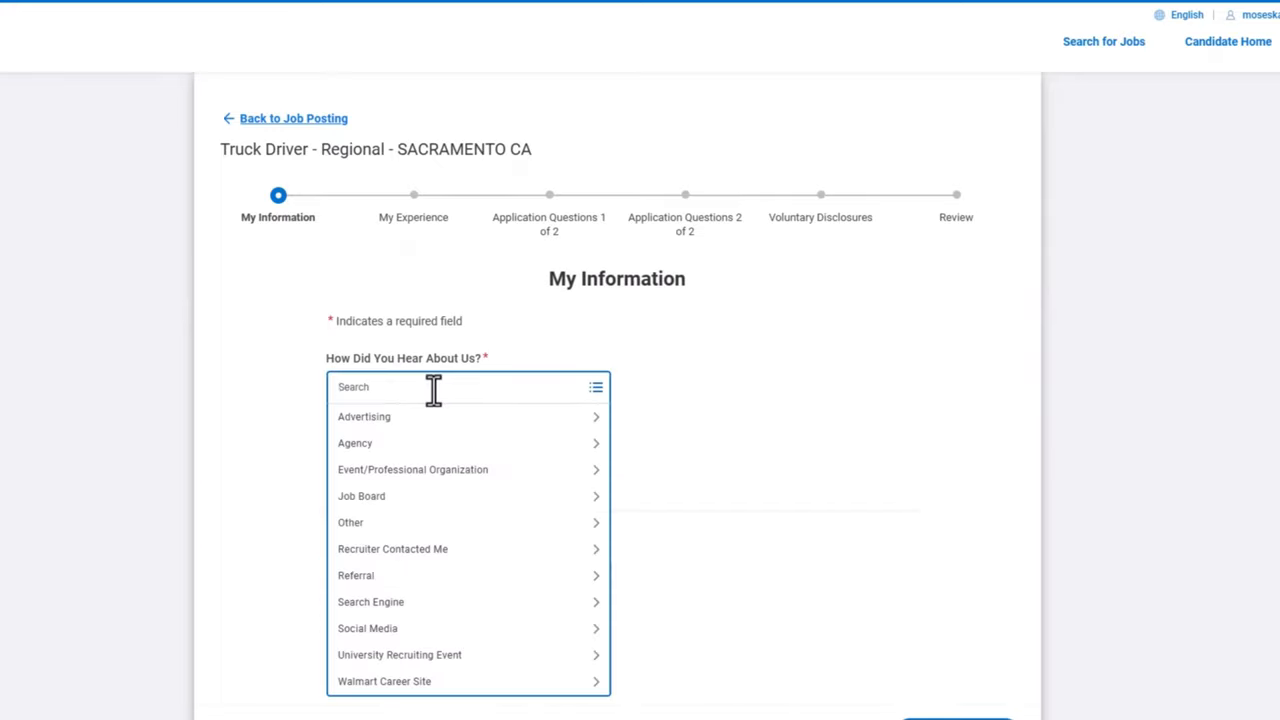
mouse_move(430, 470)
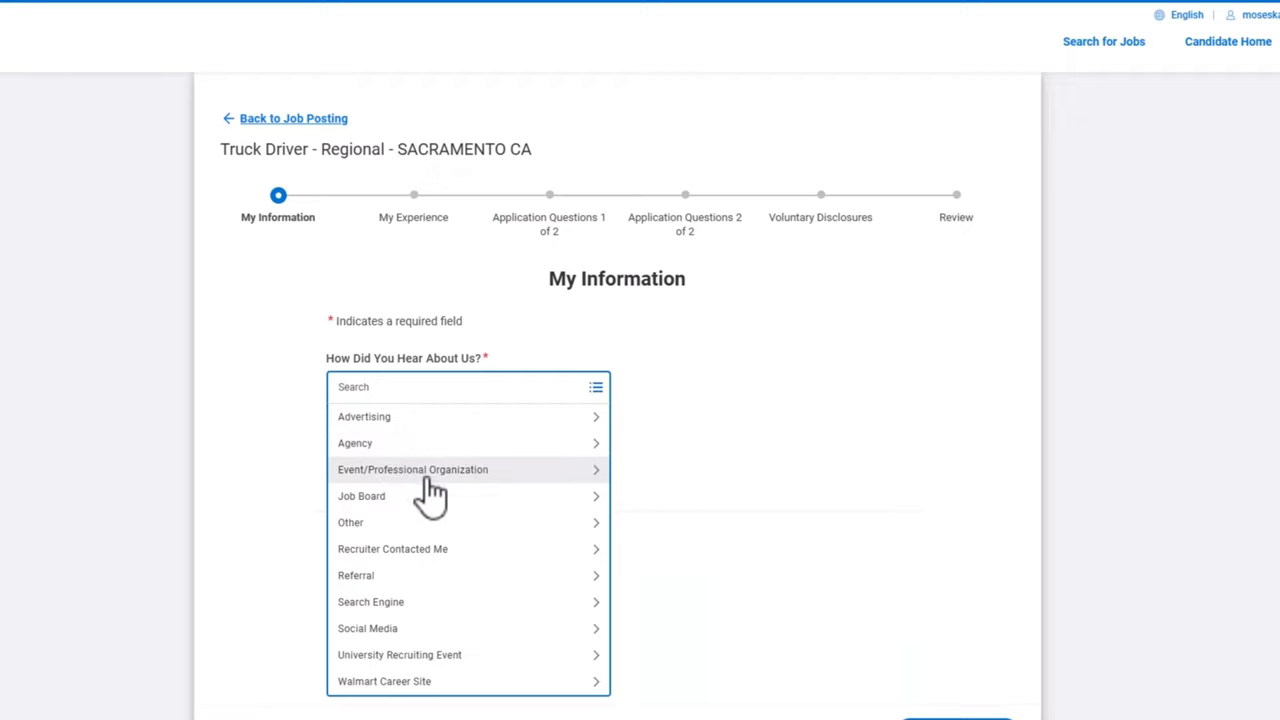
mouse_move(415, 530)
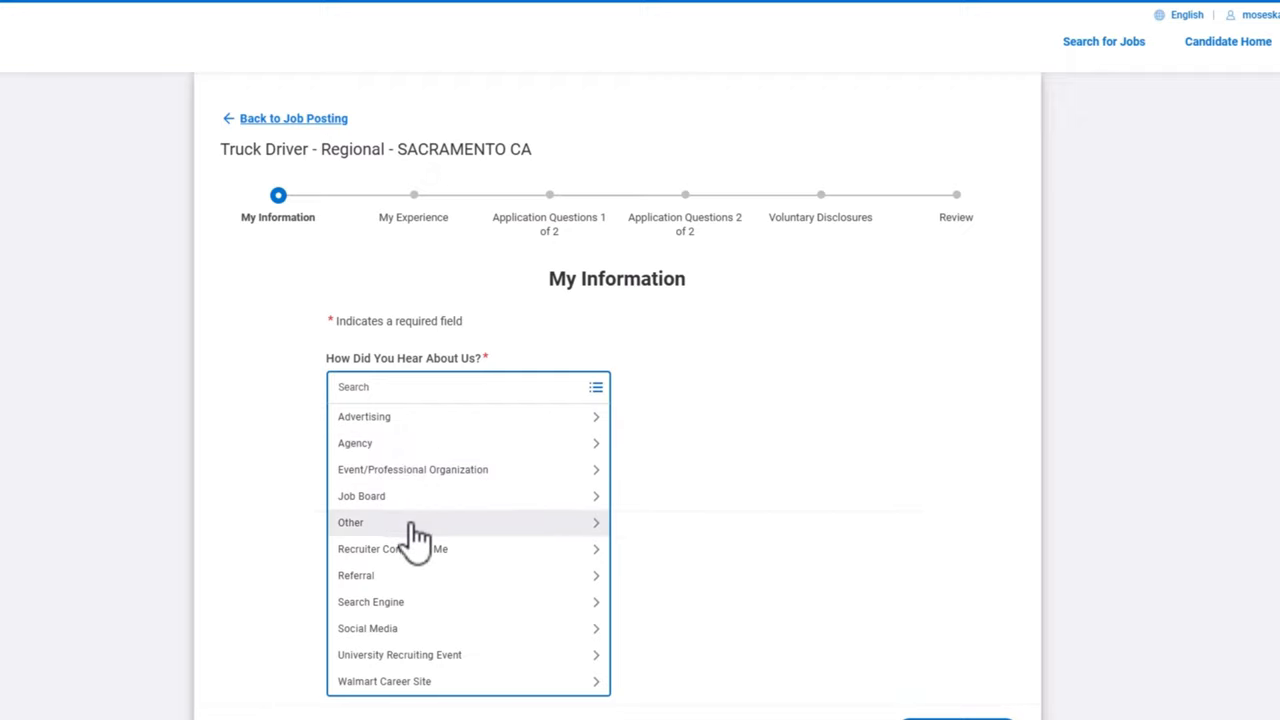
mouse_move(458, 588)
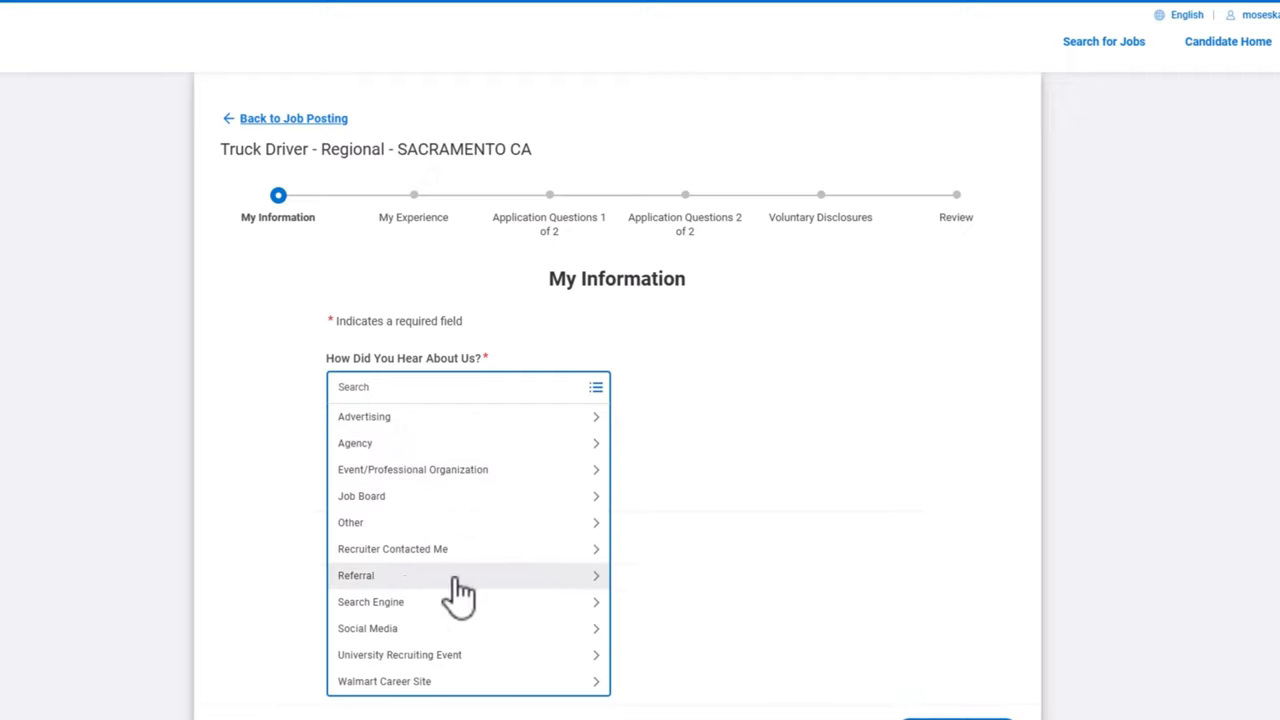
click(356, 575)
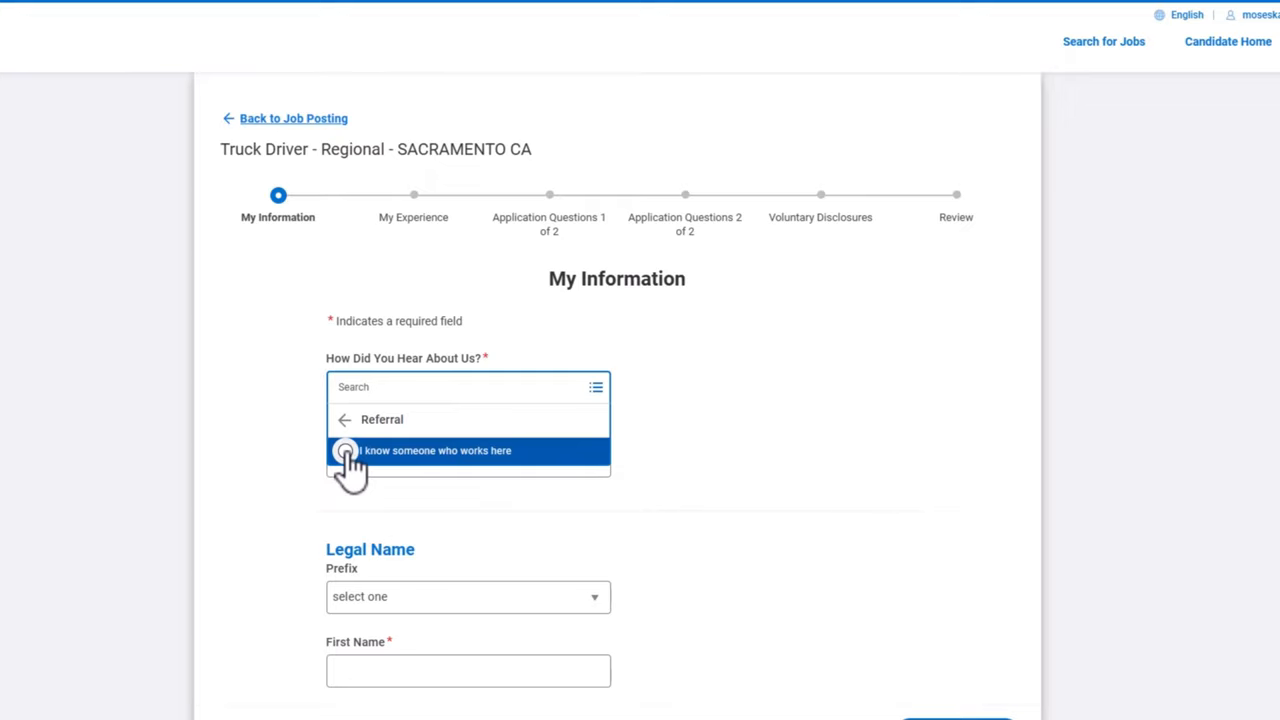
click(434, 450)
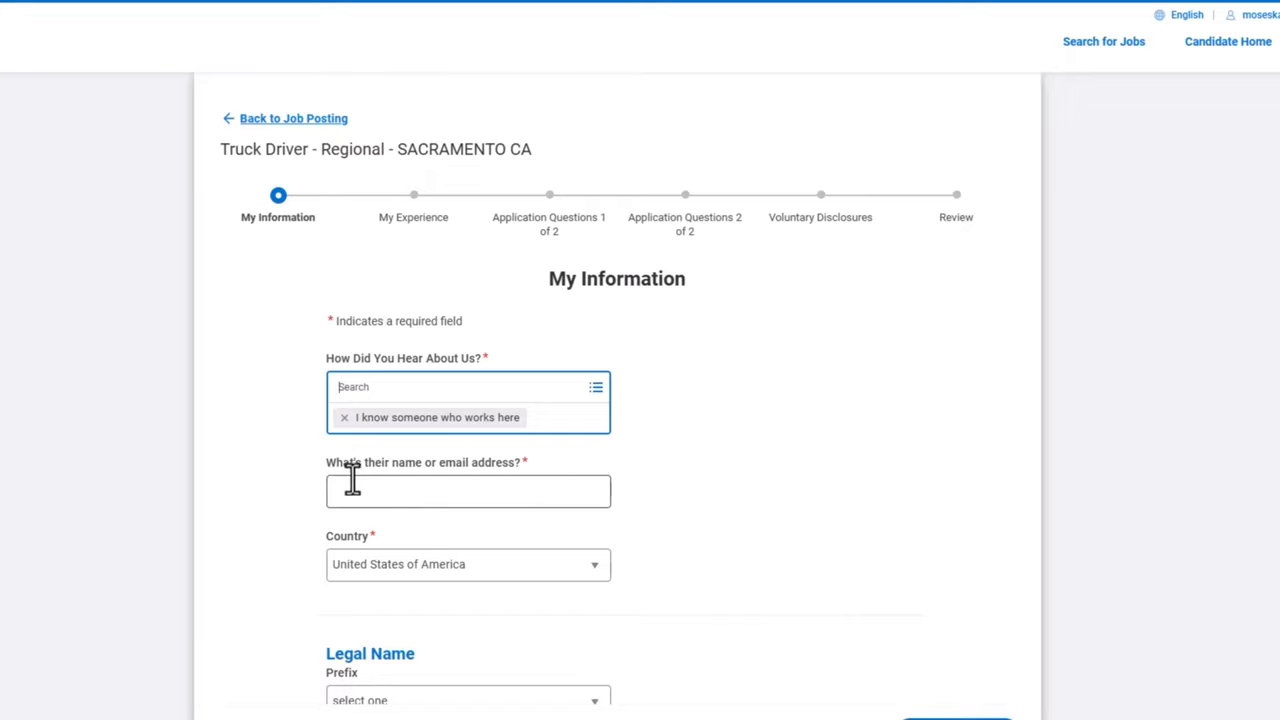
text(Mo)
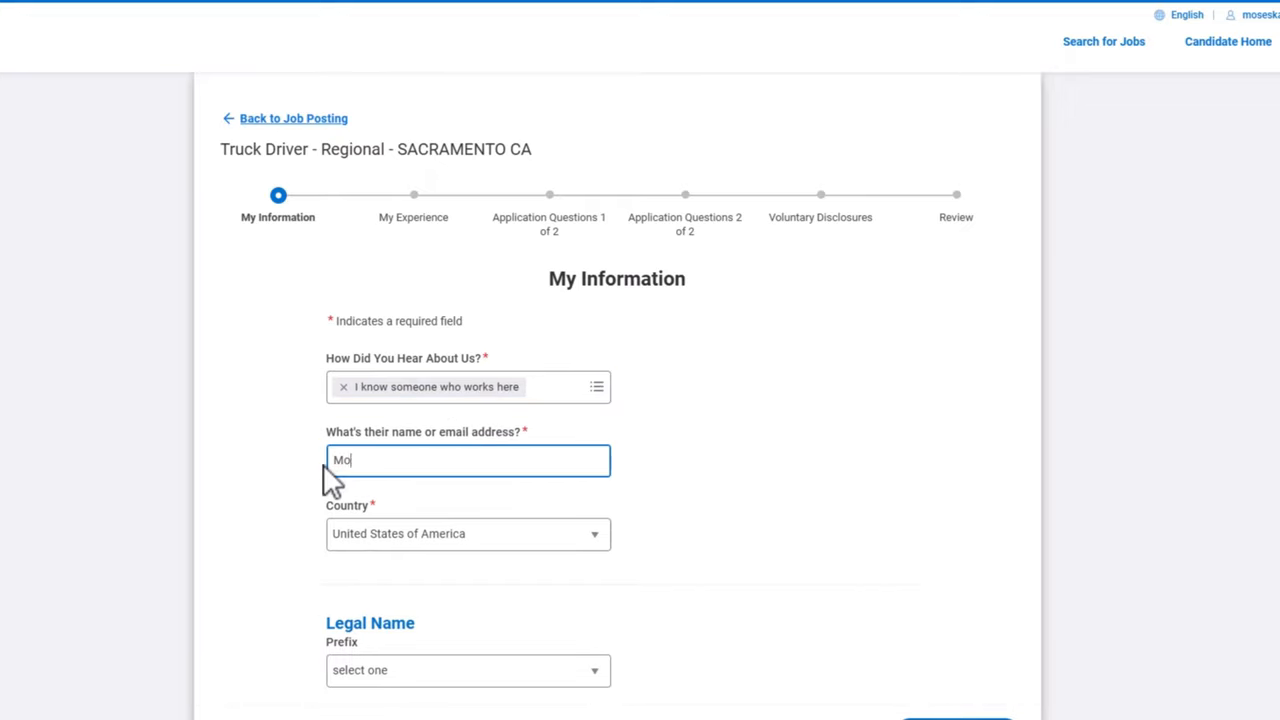
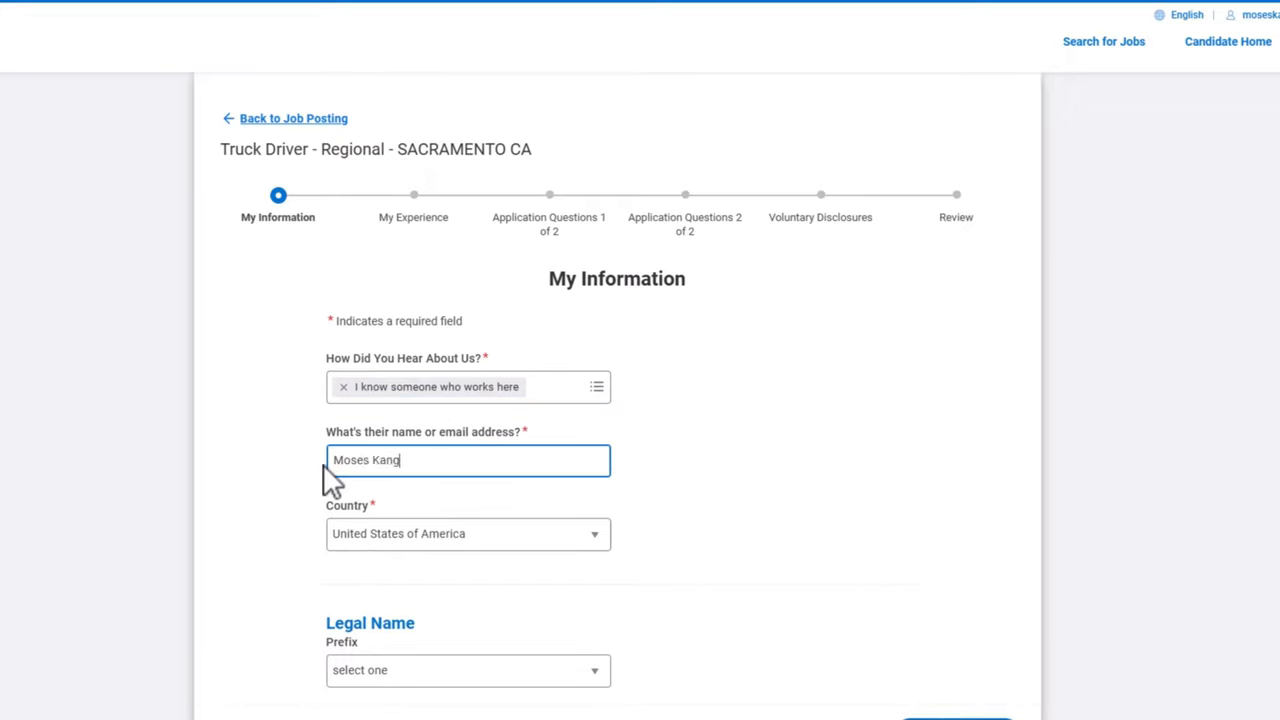
text(ave)
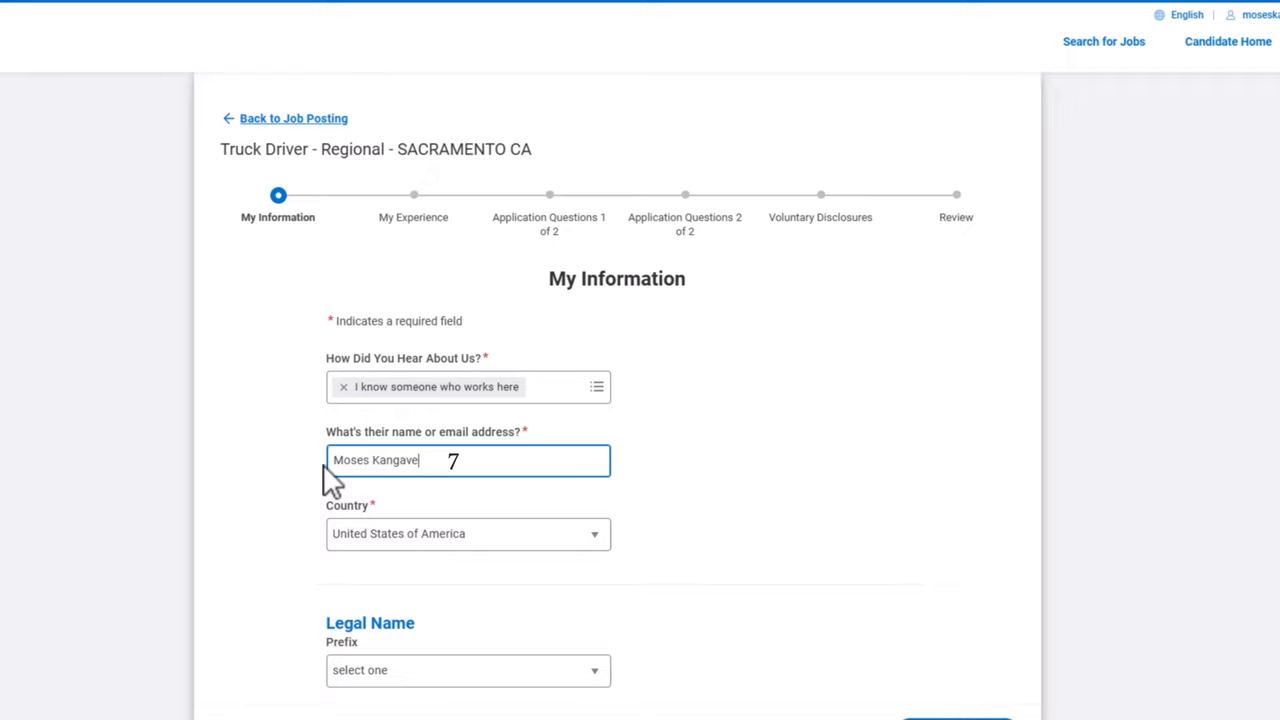
text(2112)
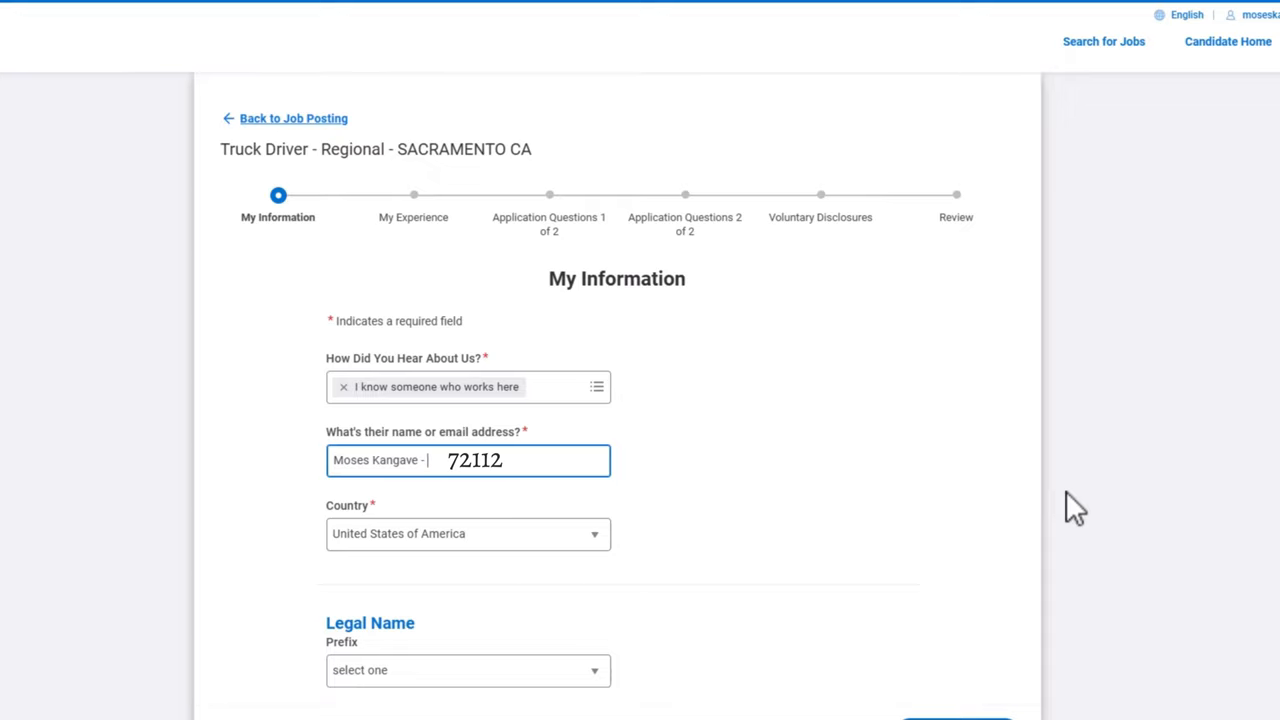
mouse_move(862, 441)
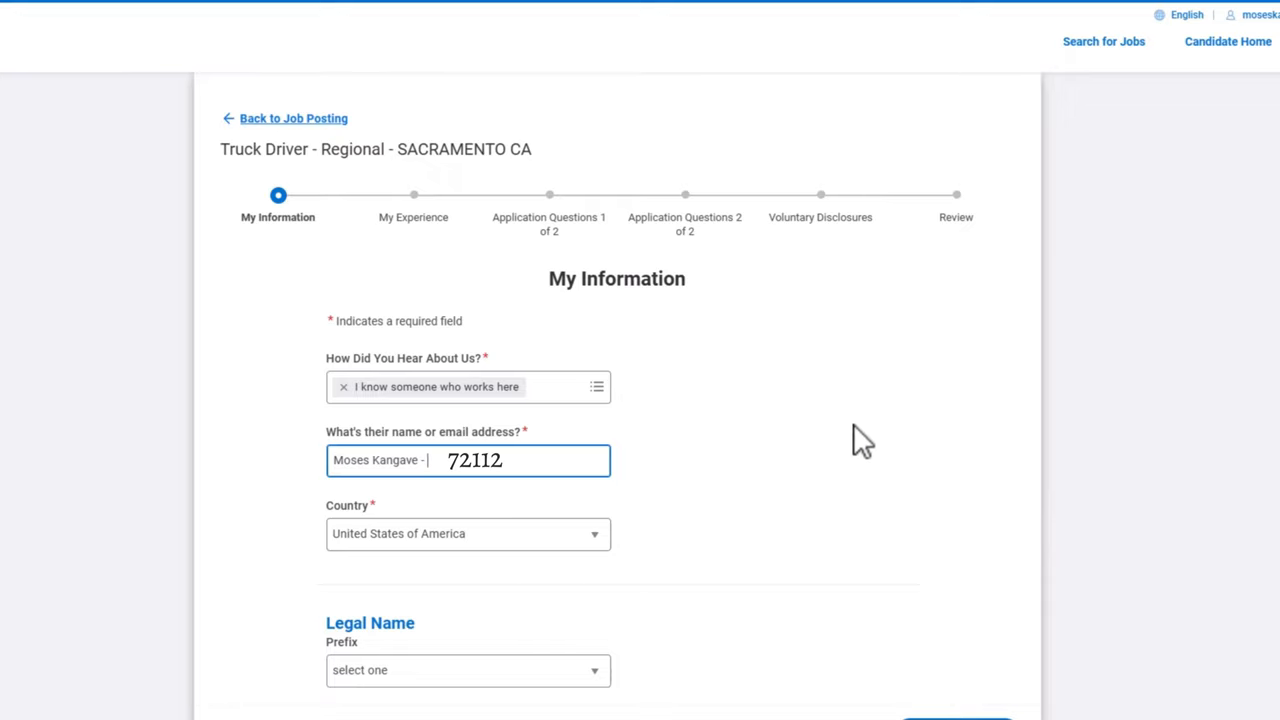
scroll(down, 3)
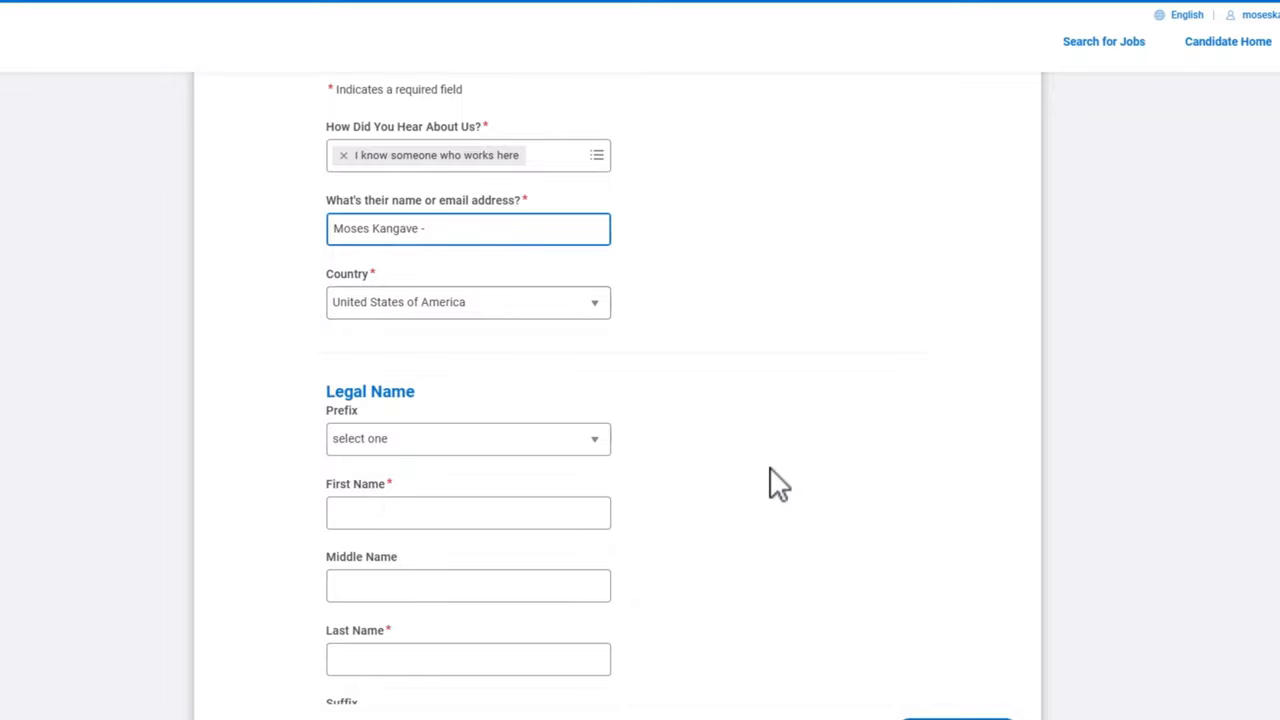
scroll(down, 3)
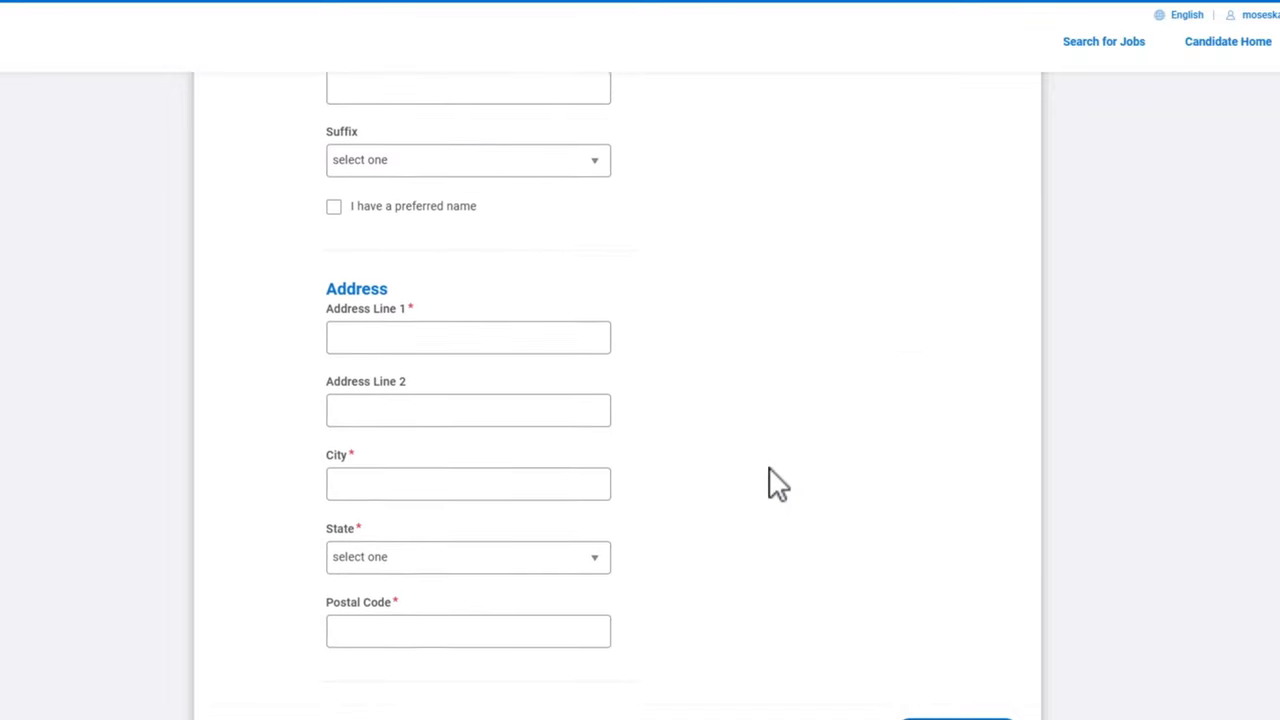
scroll(down, 3)
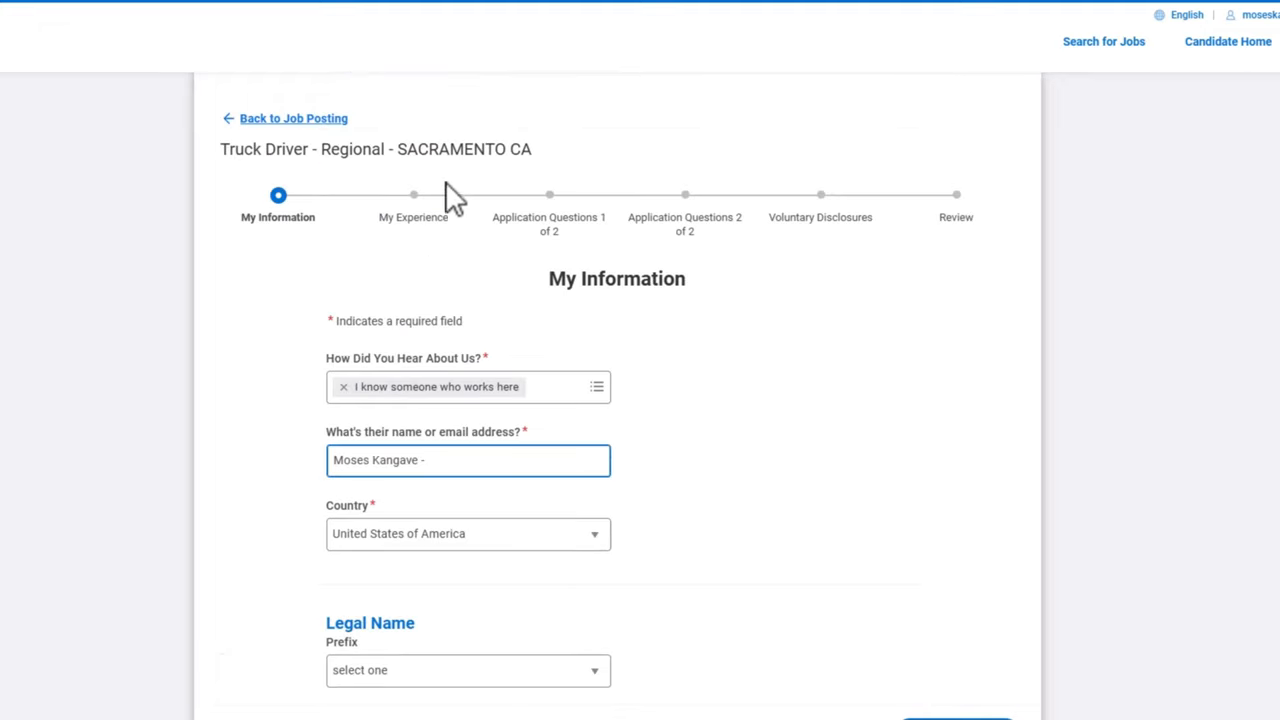
mouse_move(388, 218)
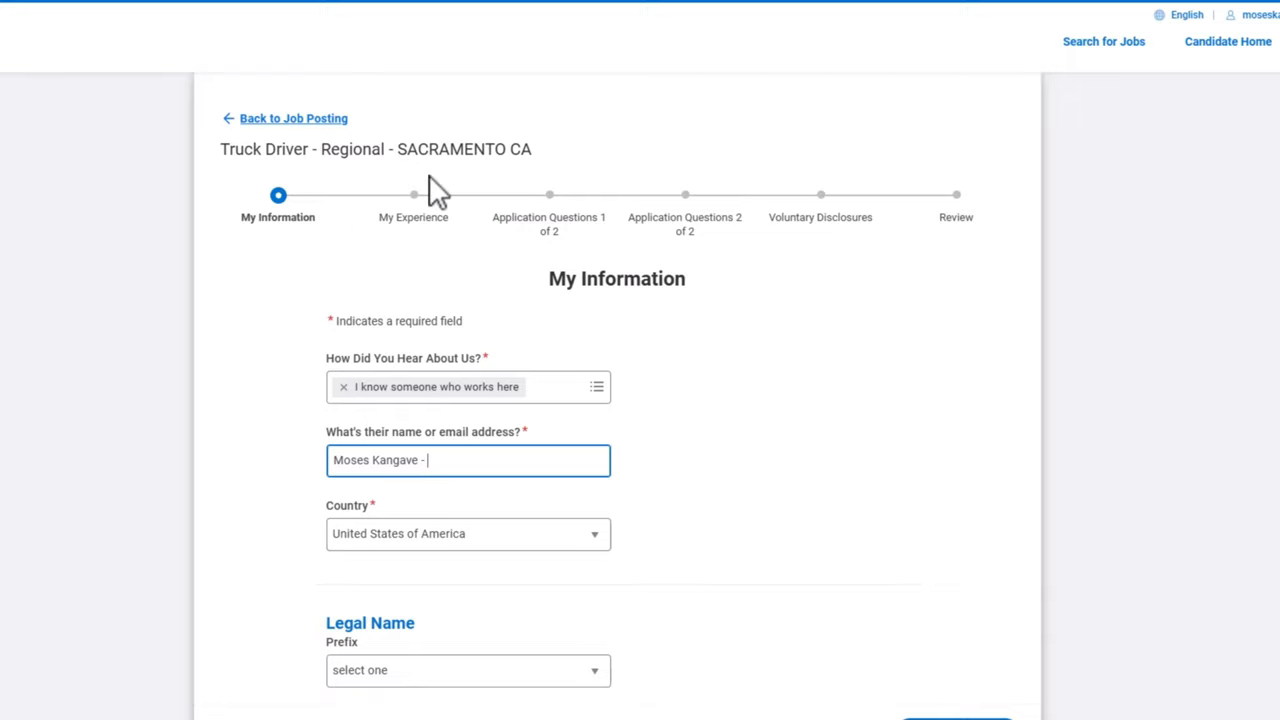
mouse_move(560, 200)
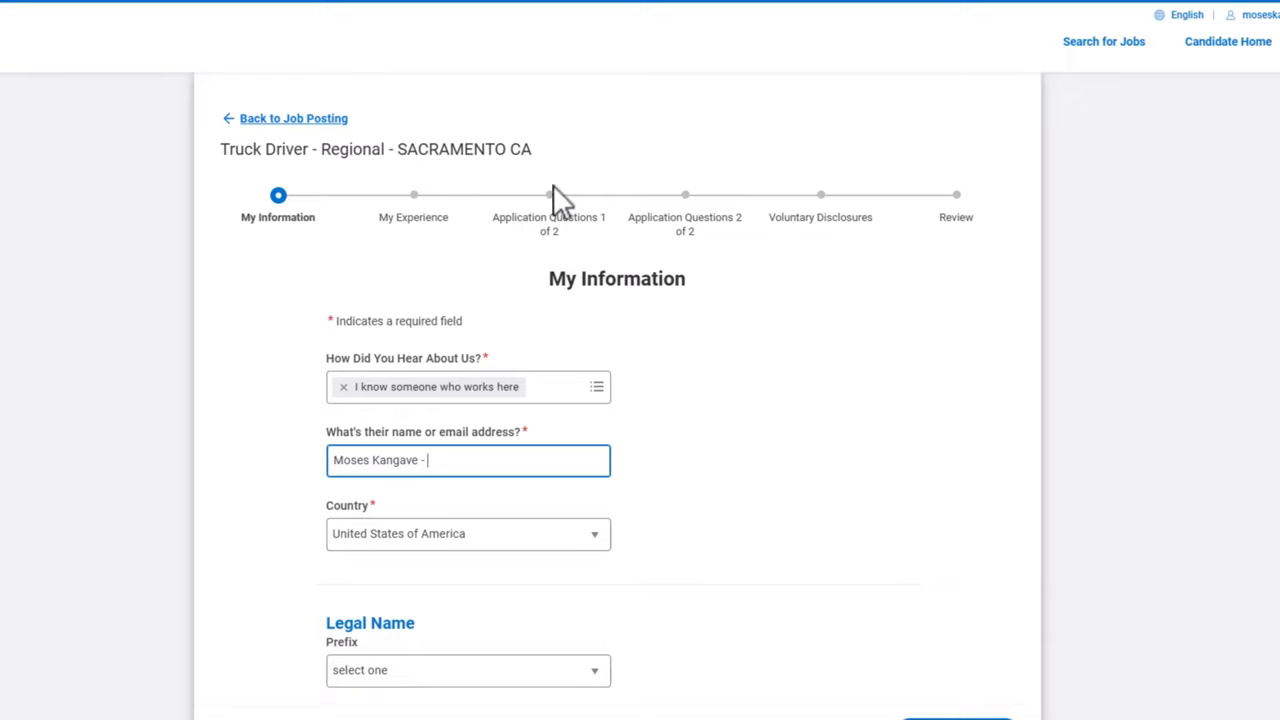
mouse_move(730, 205)
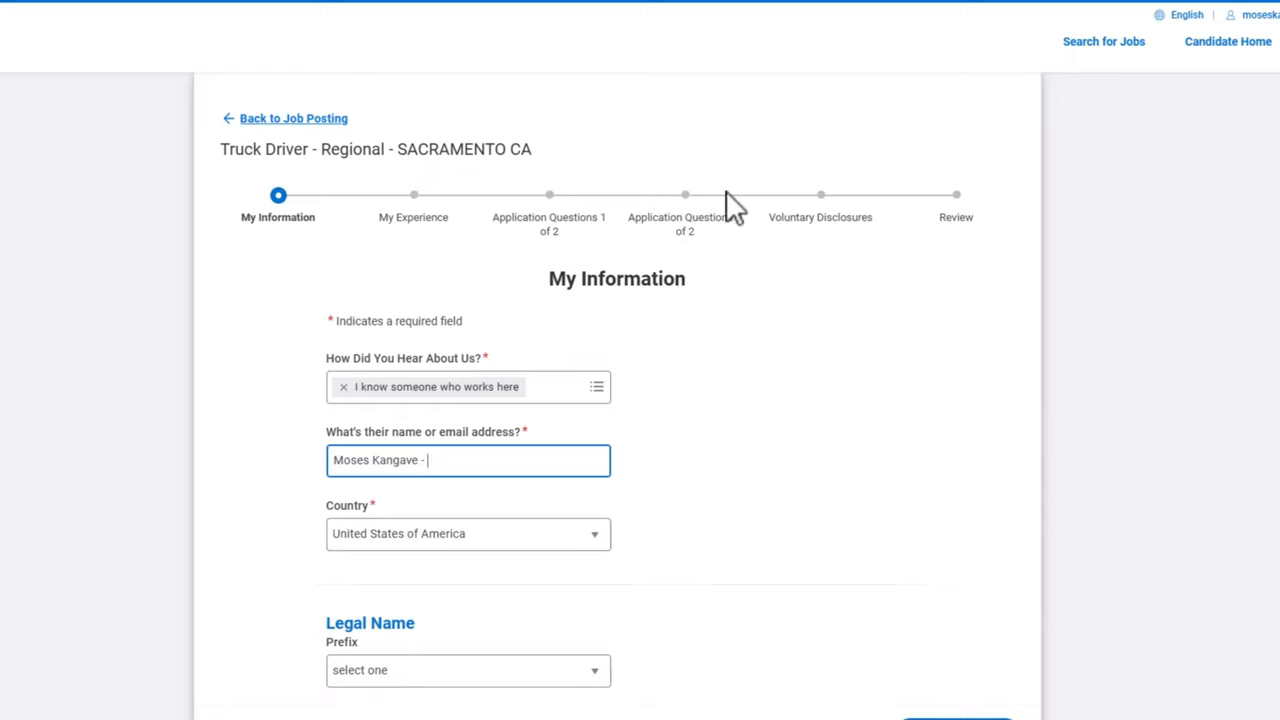
mouse_move(685, 195)
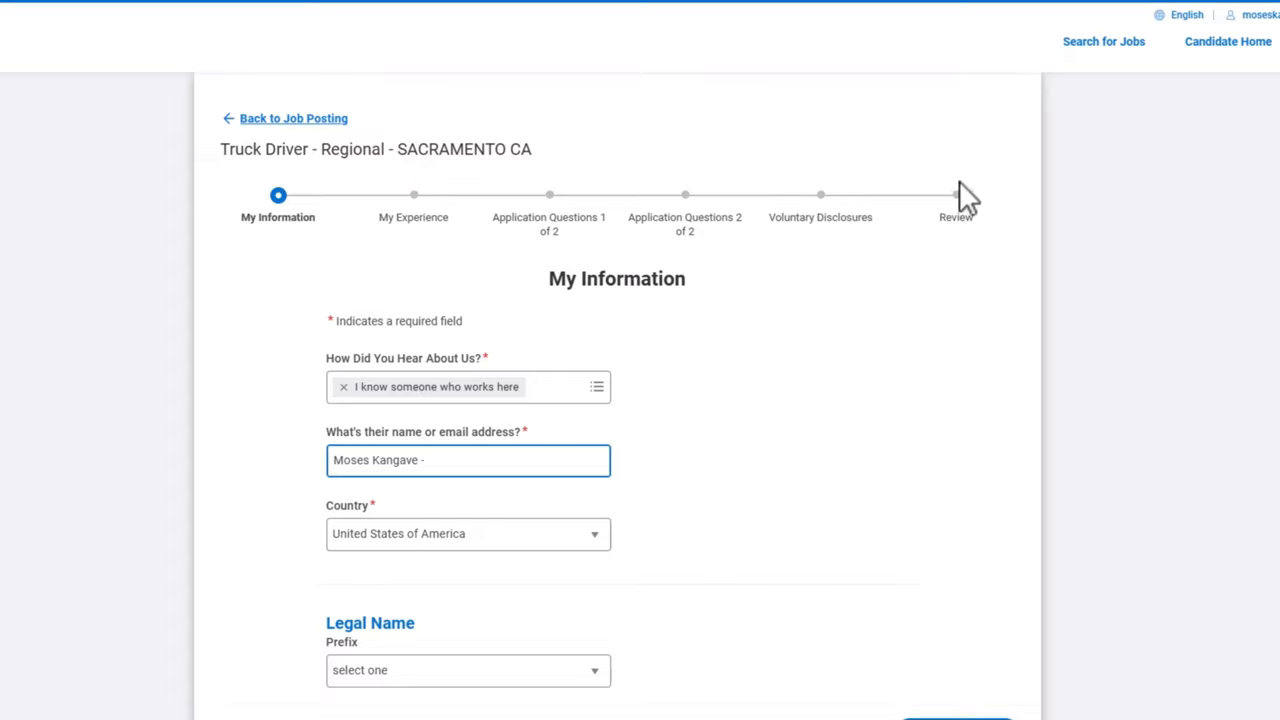
mouse_move(948, 200)
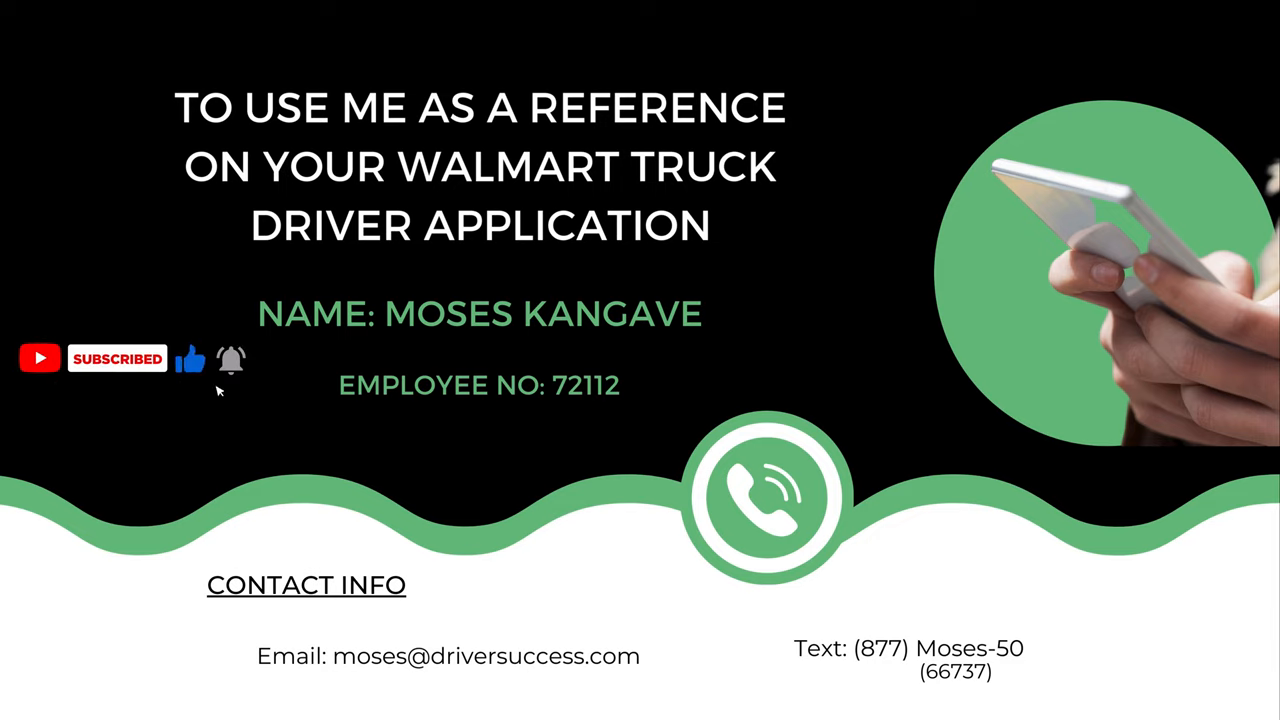
Step: Show the closing slide with the referrer's name, employee number and contact info
click(231, 359)
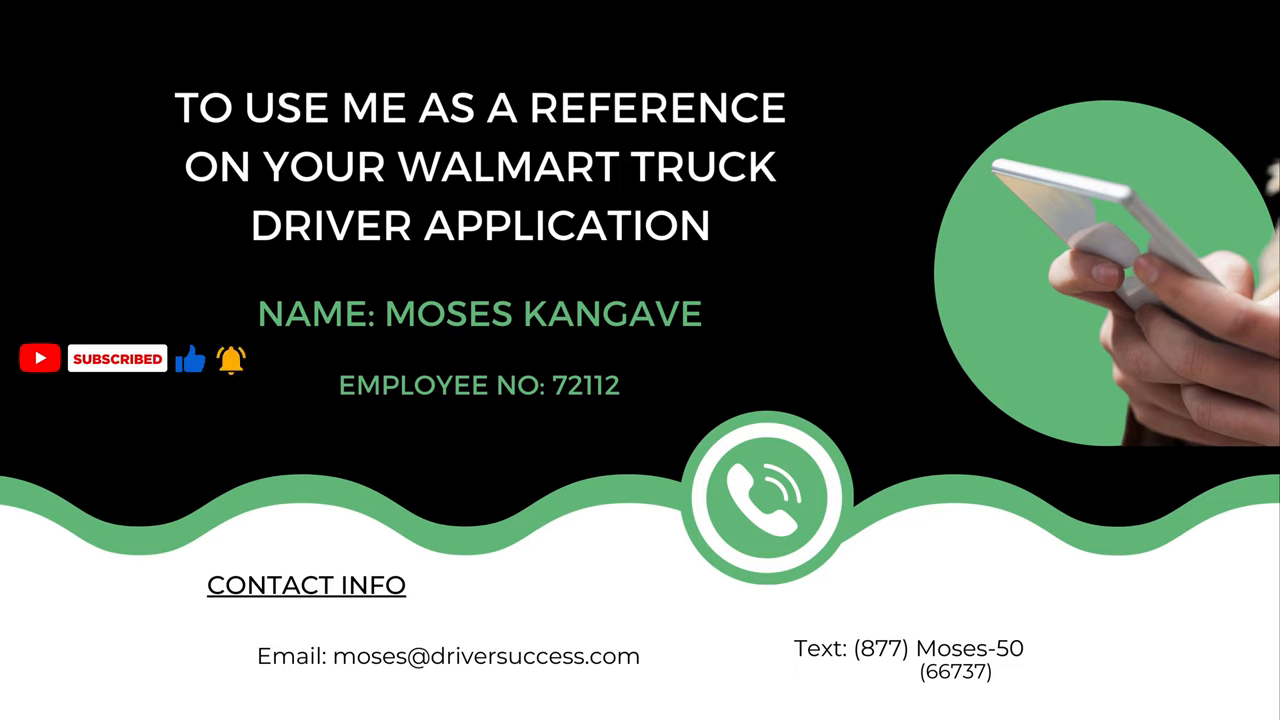